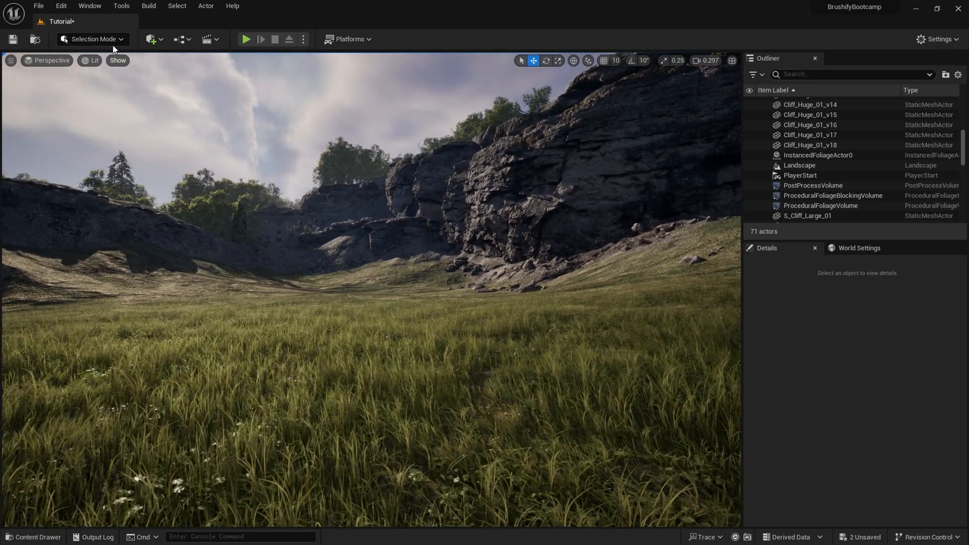
pyautogui.moveTo(102, 70)
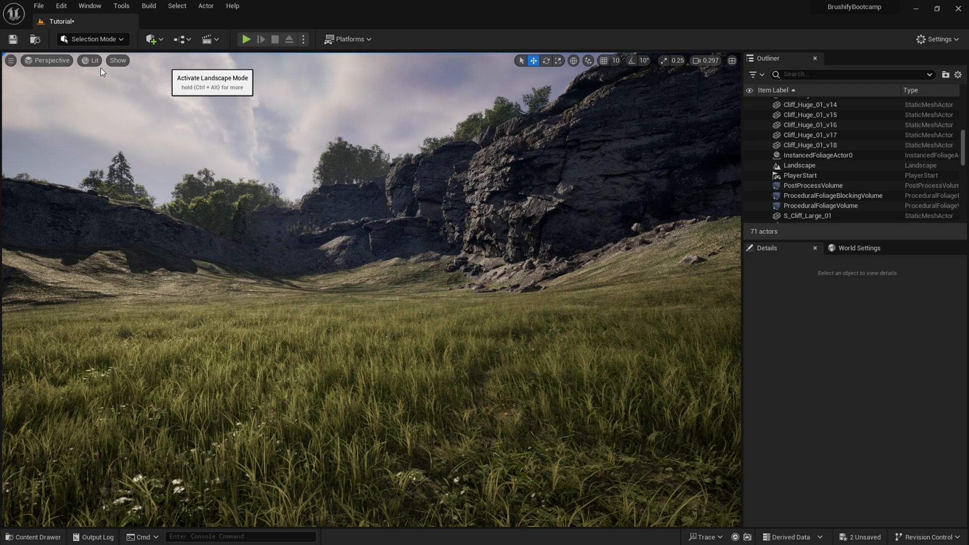
# - Enter landscape editing, then open the M_Landscape material from the Content Drawer
pyautogui.click(91, 39)
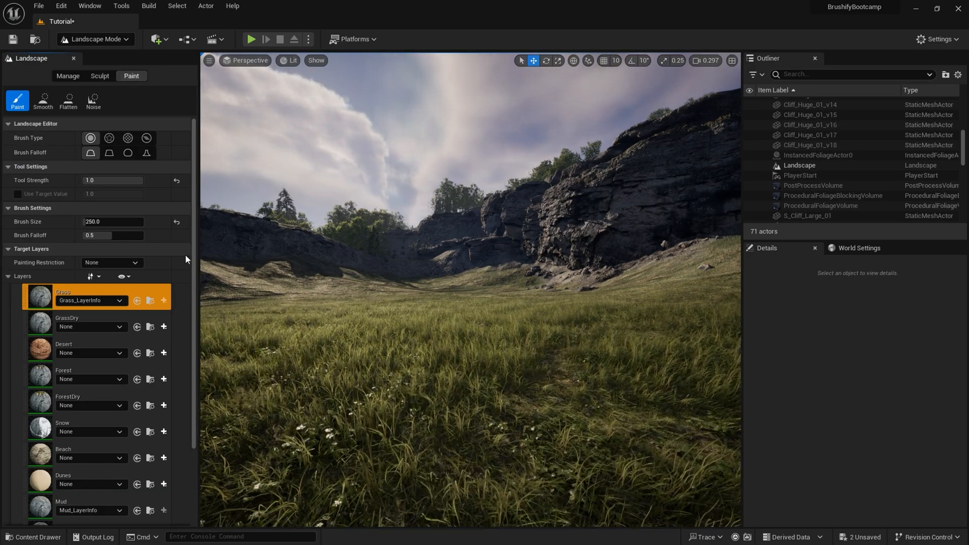
pyautogui.scroll(-3)
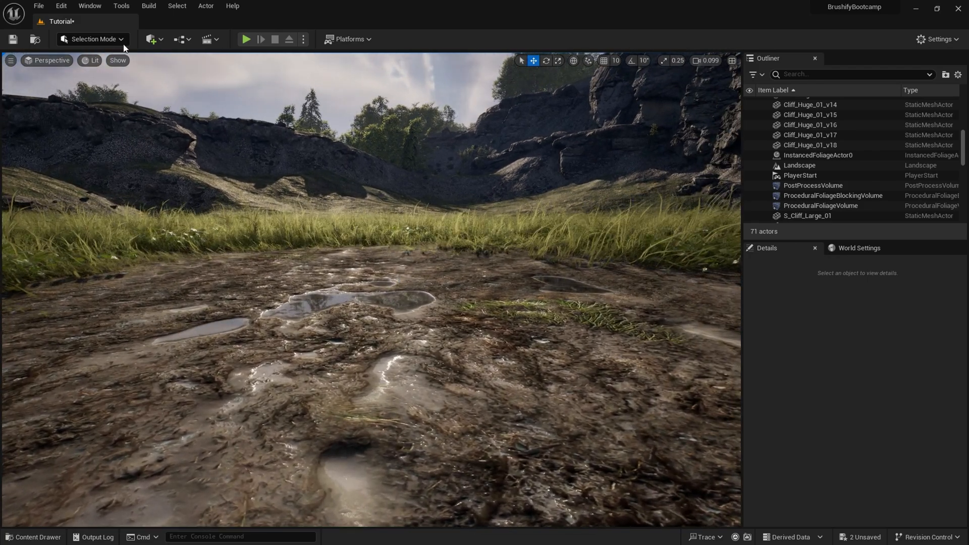
pyautogui.click(33, 536)
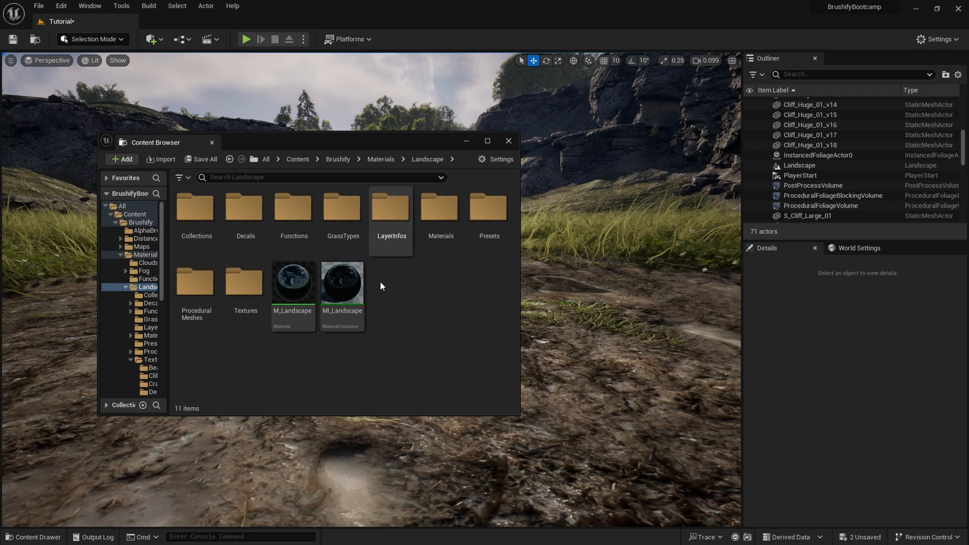
pyautogui.doubleClick(293, 282)
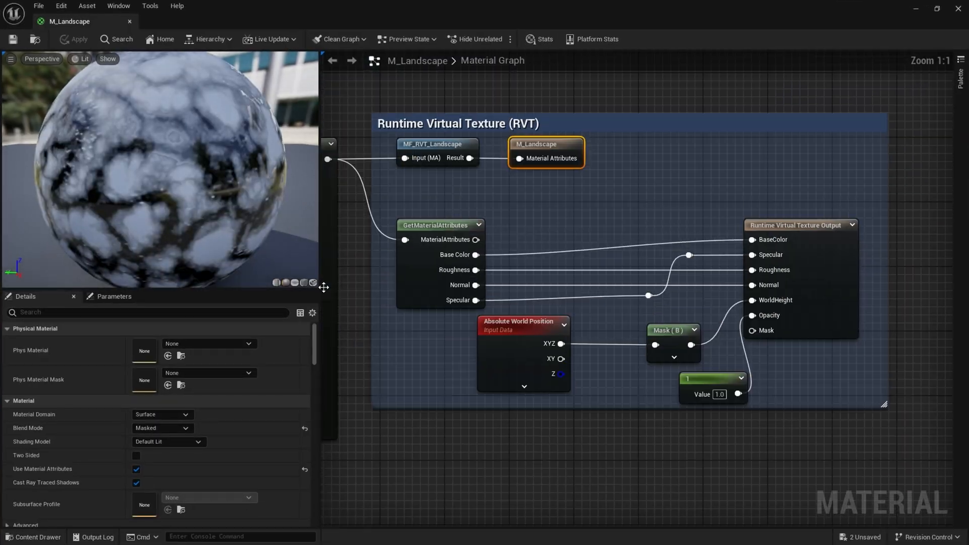
# - Zoom the M_Landscape graph to its Base and Slope Blending section with MF_LandscapeLayers
pyautogui.scroll(-3)
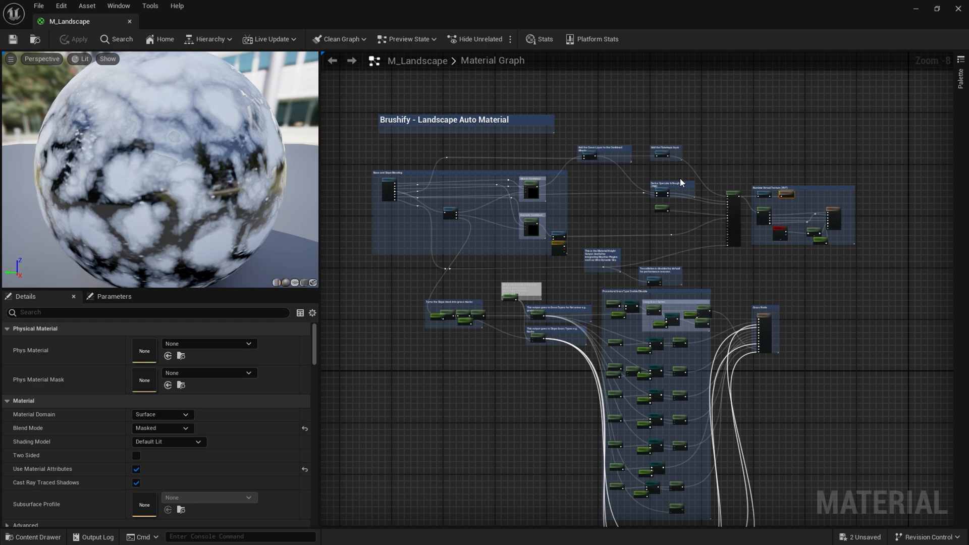
pyautogui.scroll(-3)
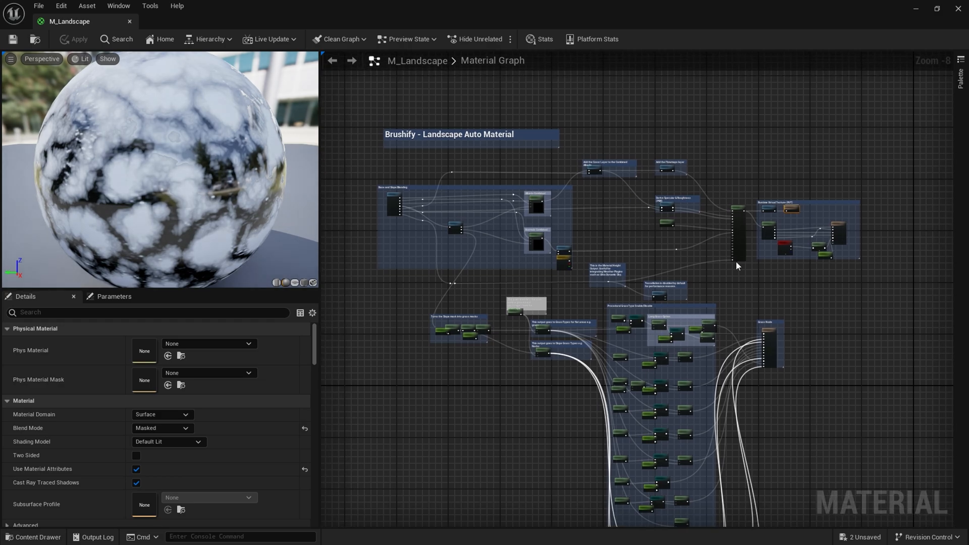
pyautogui.scroll(-3)
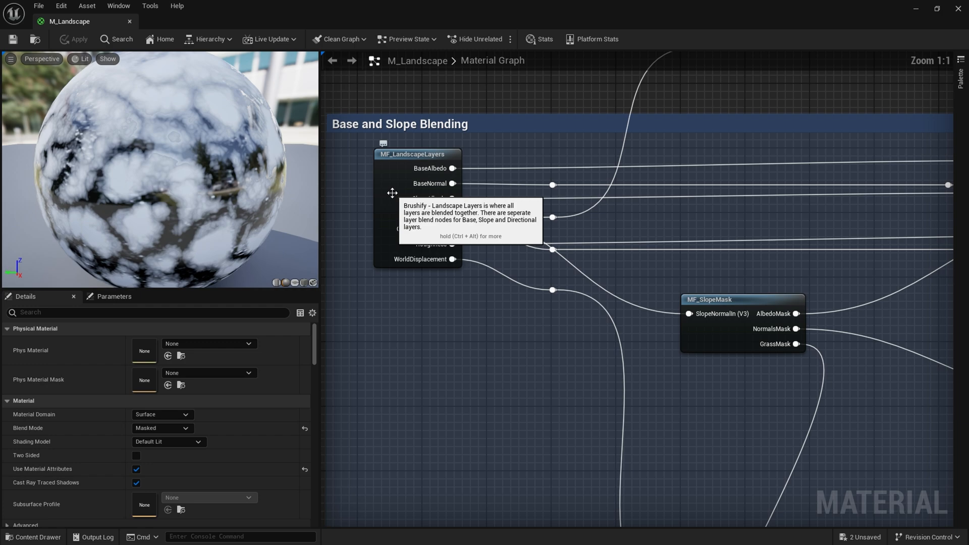
# - Open MF_LandscapeLayers and select the MF_Puddles node feeding the Puddles layer
pyautogui.doubleClick(417, 153)
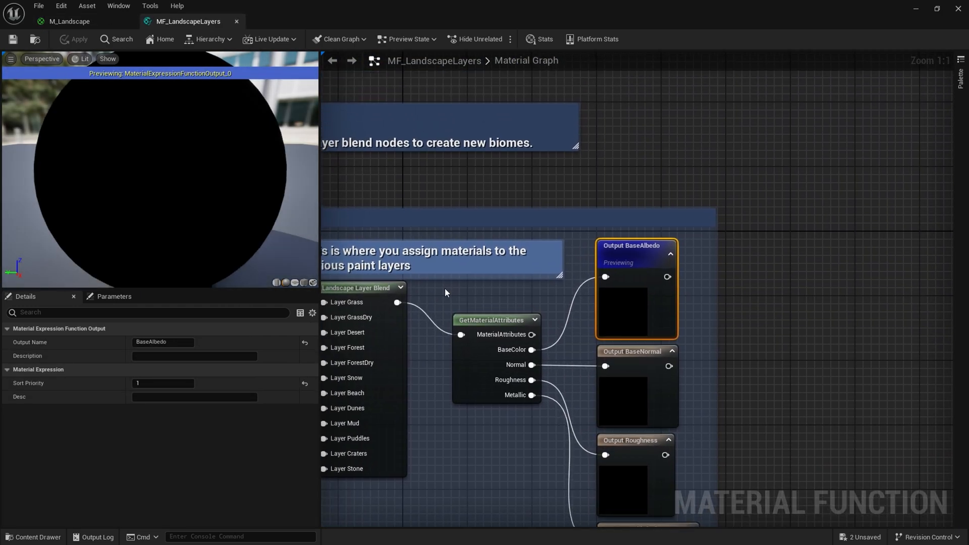
pyautogui.scroll(-3)
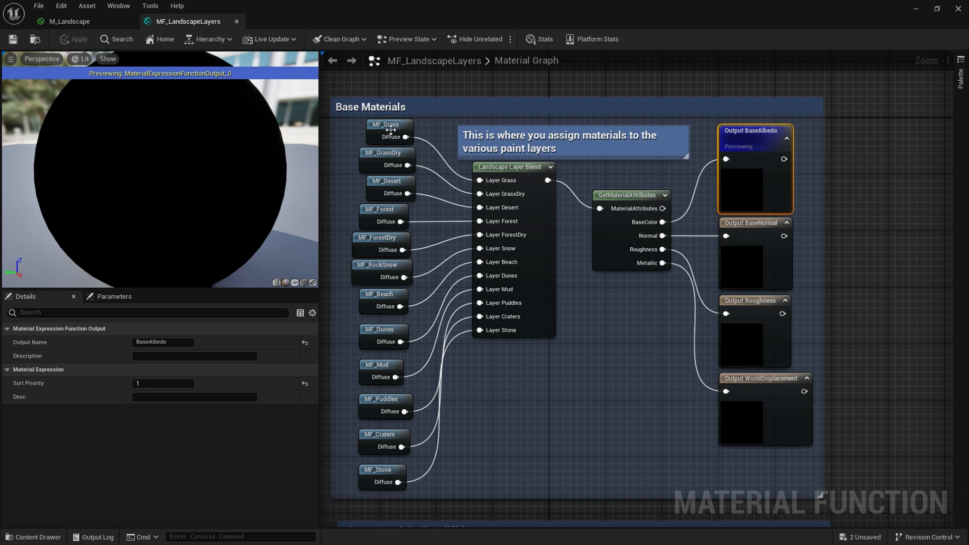
pyautogui.moveTo(527, 285)
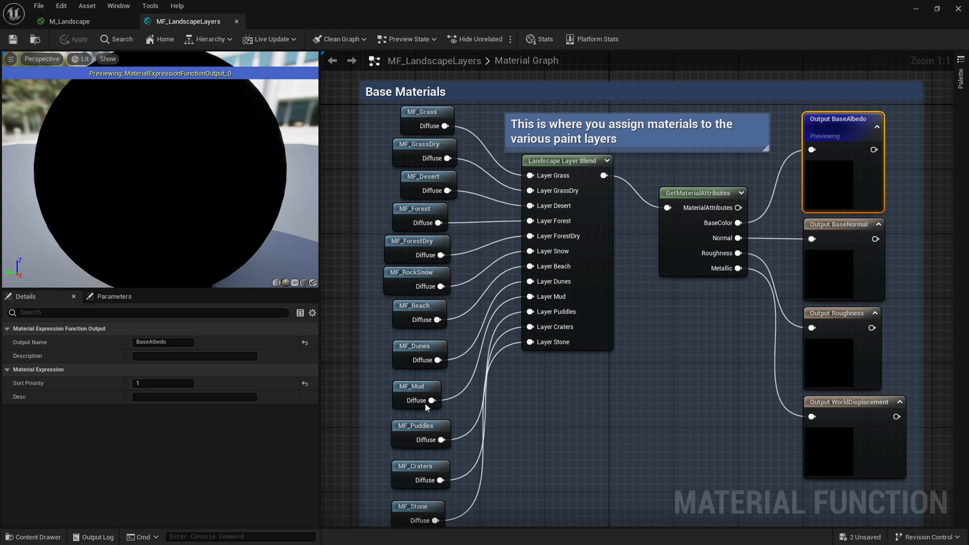
pyautogui.scroll(-3)
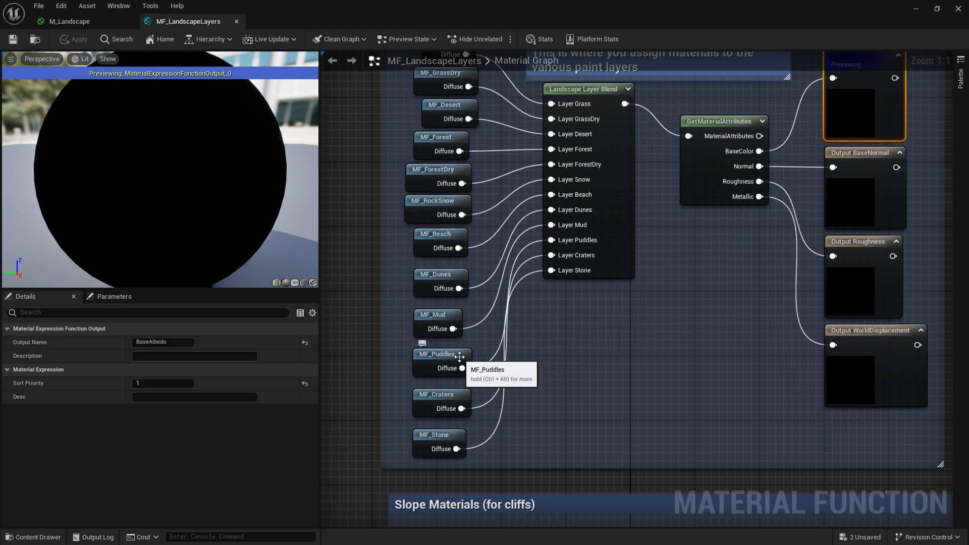
pyautogui.click(439, 354)
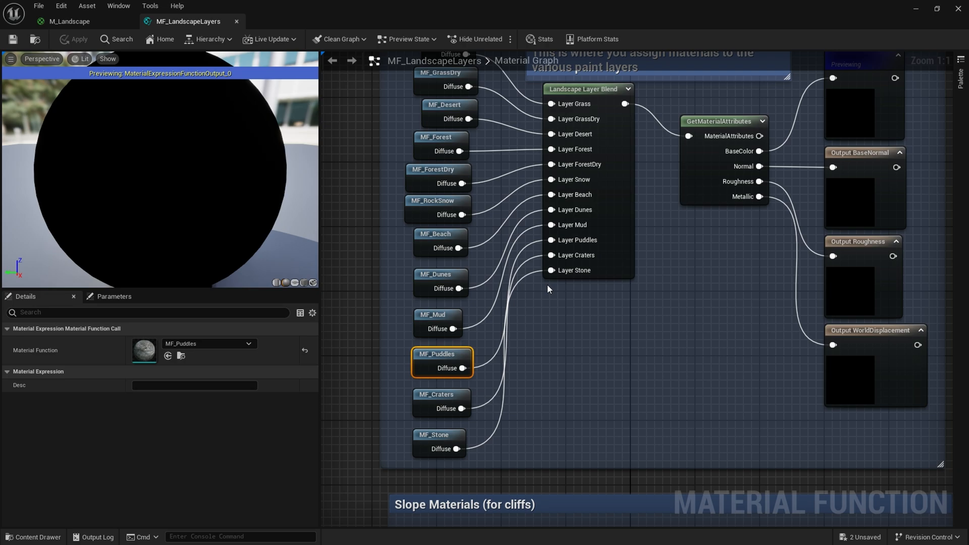
pyautogui.moveTo(571, 256)
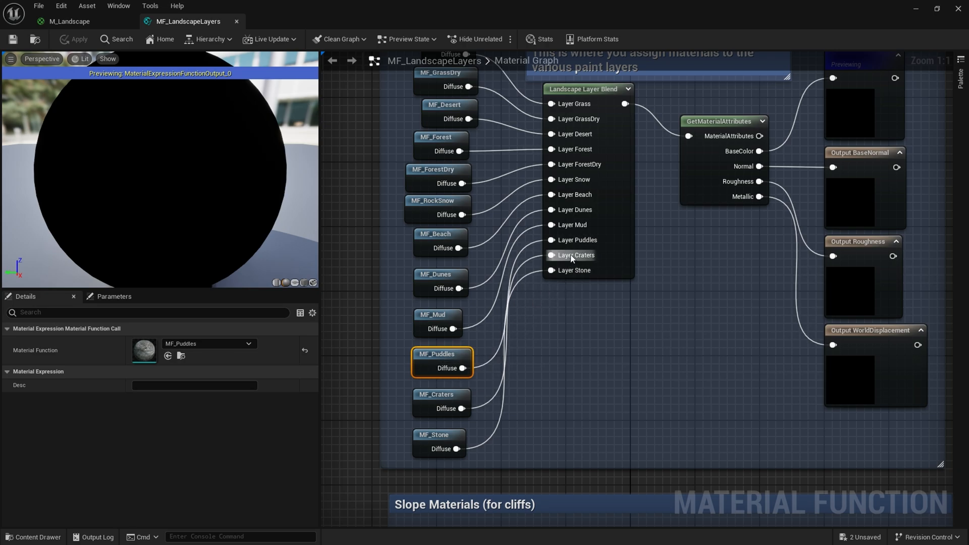
pyautogui.moveTo(448, 356)
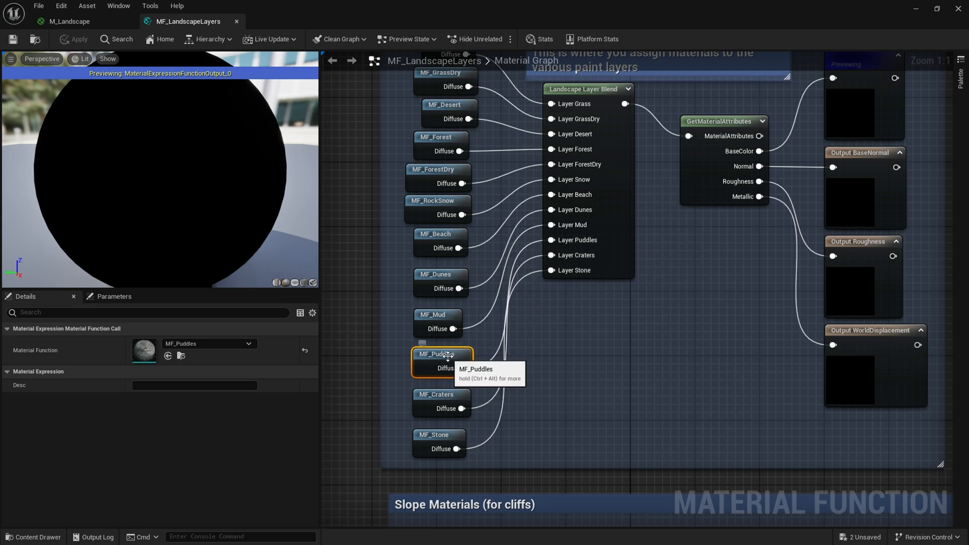
# - Open MF_Puddles, inspect its T_Puddles_D diffuse texture, and return to the puddles graph
pyautogui.doubleClick(442, 353)
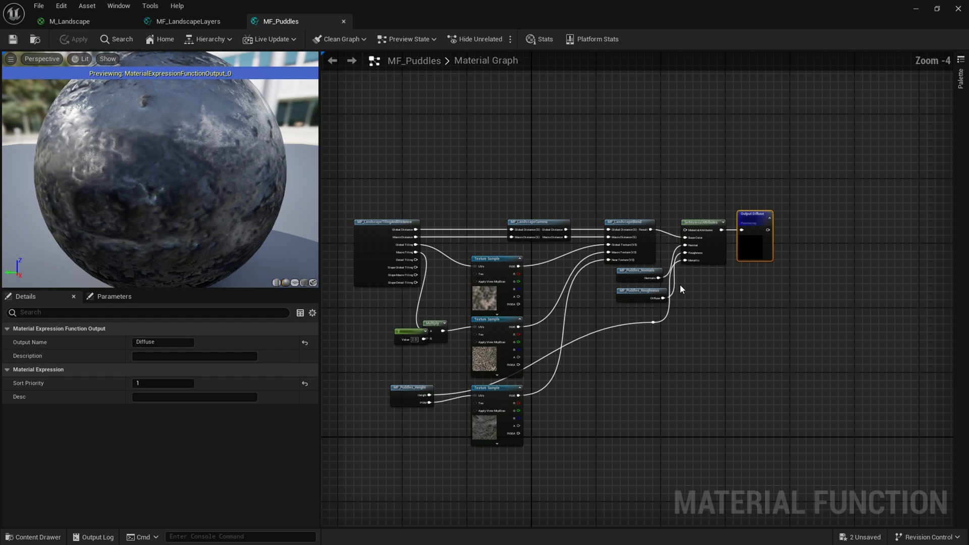
pyautogui.scroll(3)
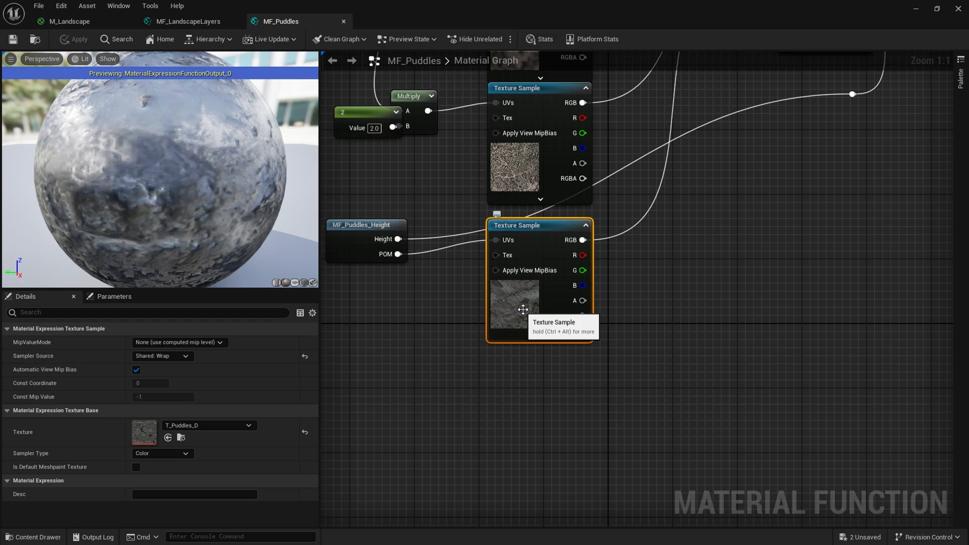
pyautogui.moveTo(523, 305)
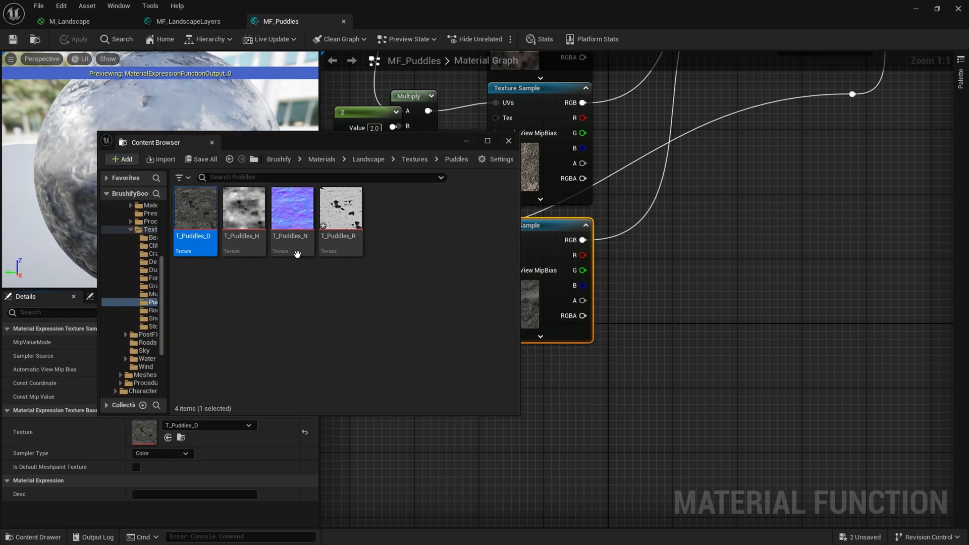
pyautogui.doubleClick(195, 208)
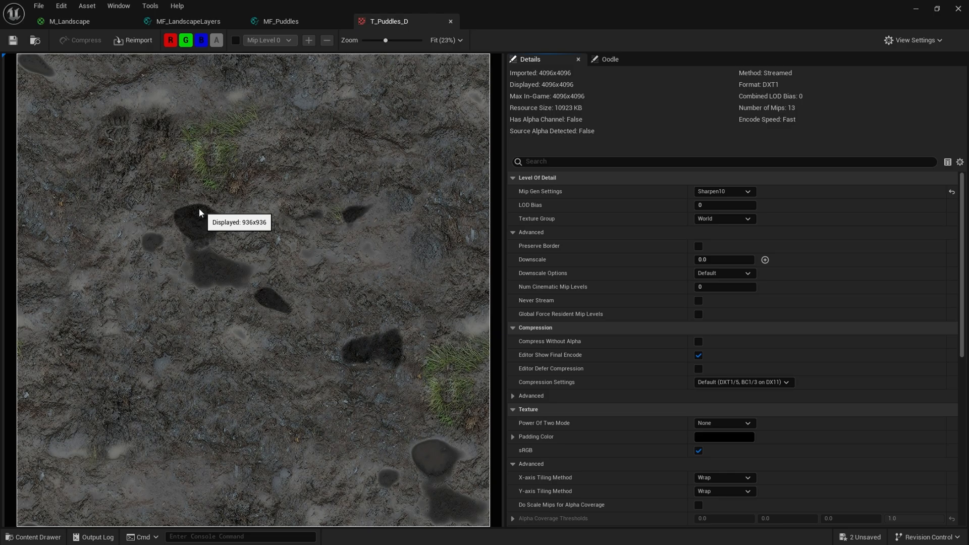
pyautogui.moveTo(405, 359)
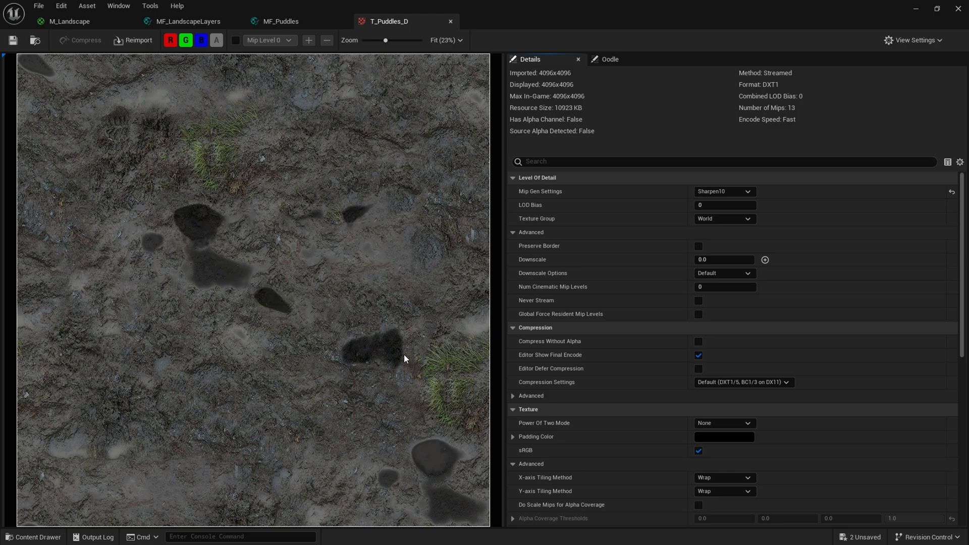
pyautogui.moveTo(306, 129)
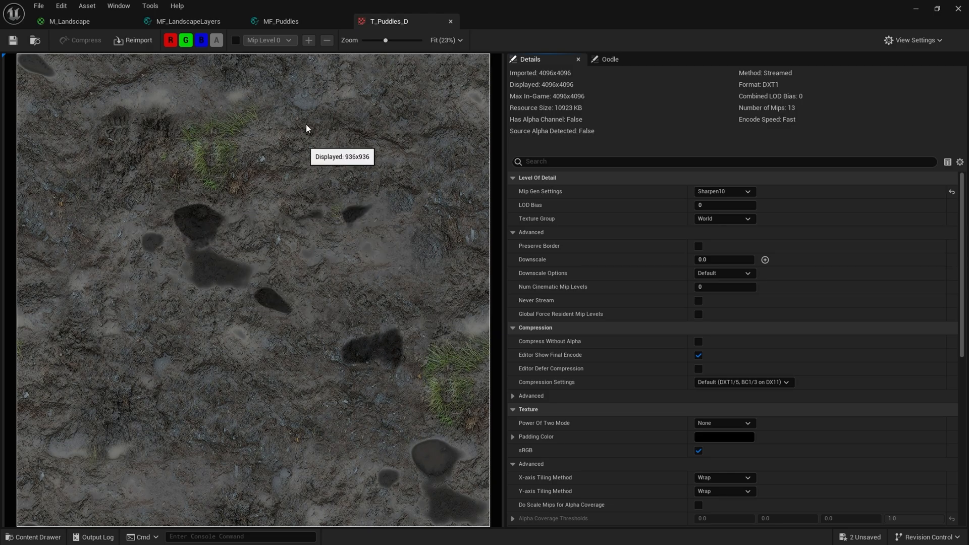
pyautogui.click(281, 21)
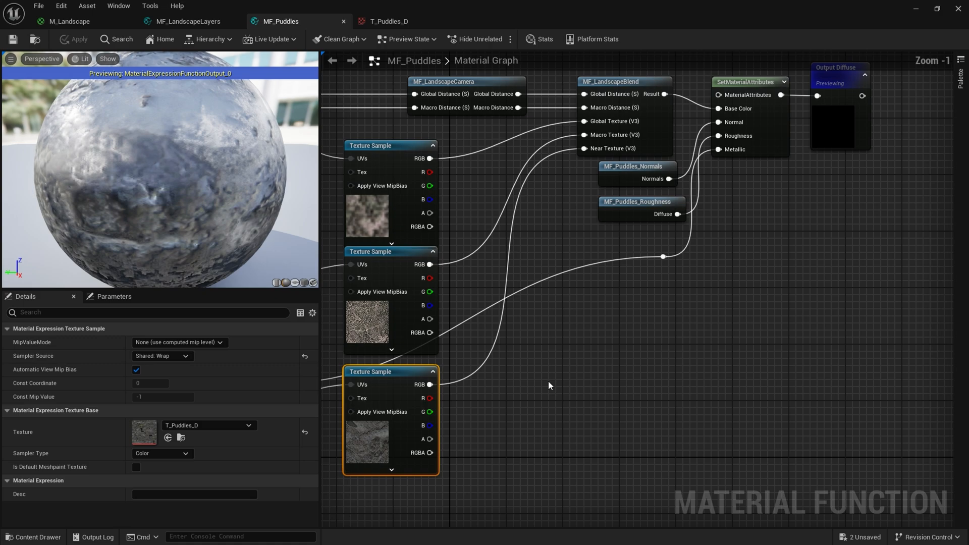
pyautogui.click(642, 206)
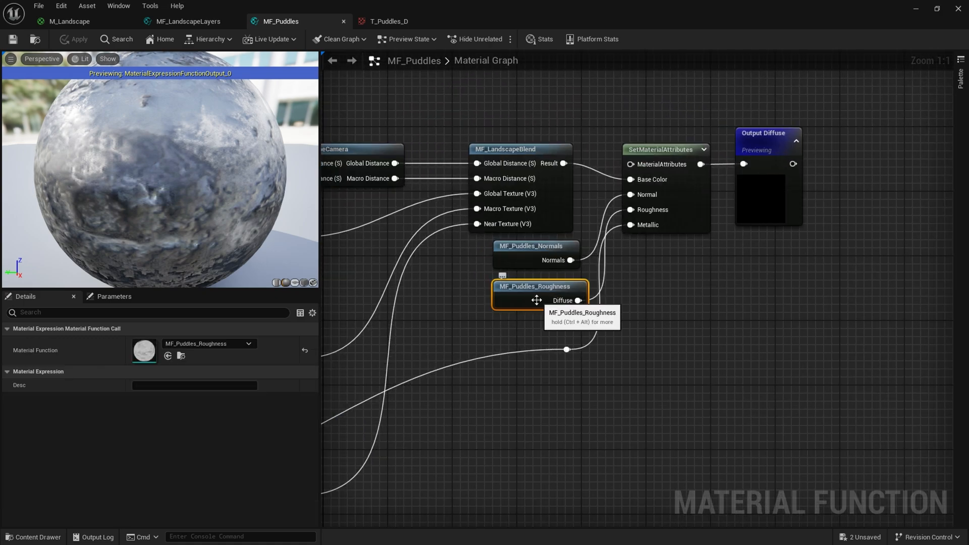
# - Open MF_Puddles_Roughness and its T_Puddles_R roughness texture showing dark wet patches
pyautogui.doubleClick(539, 285)
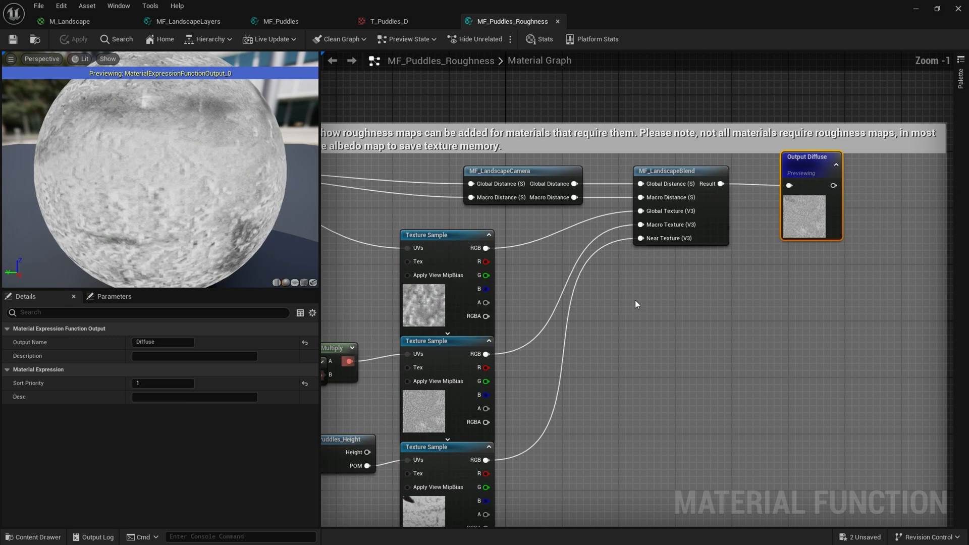
pyautogui.scroll(-3)
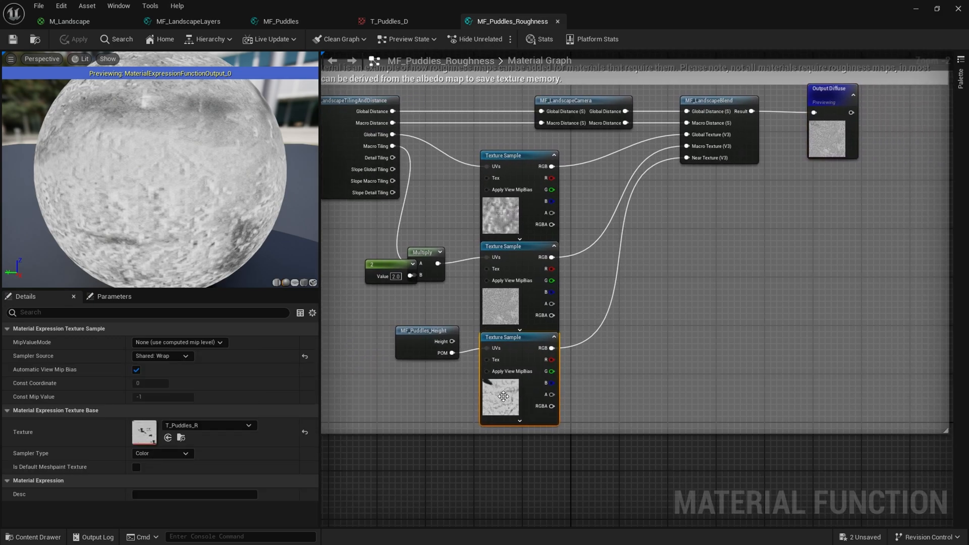
pyautogui.moveTo(503, 397)
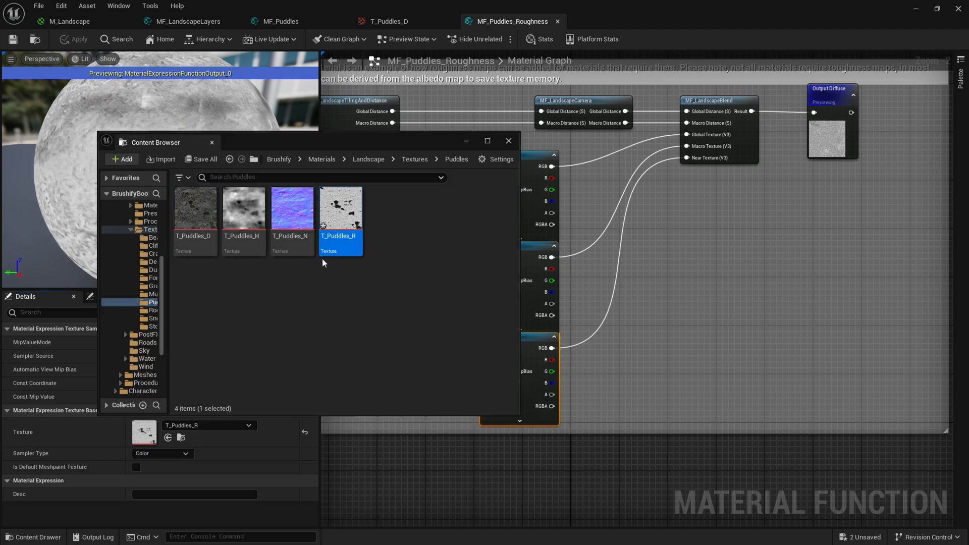
pyautogui.doubleClick(341, 209)
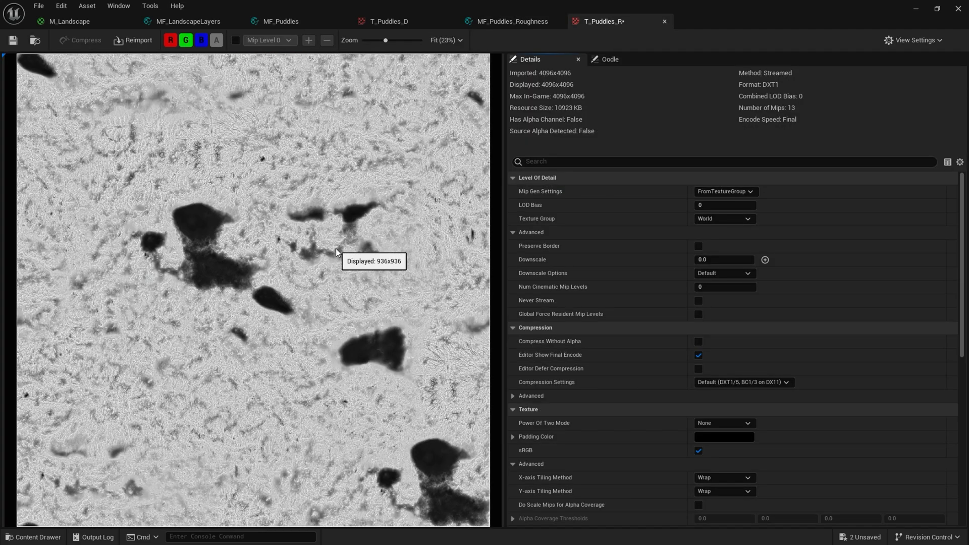
pyautogui.moveTo(221, 259)
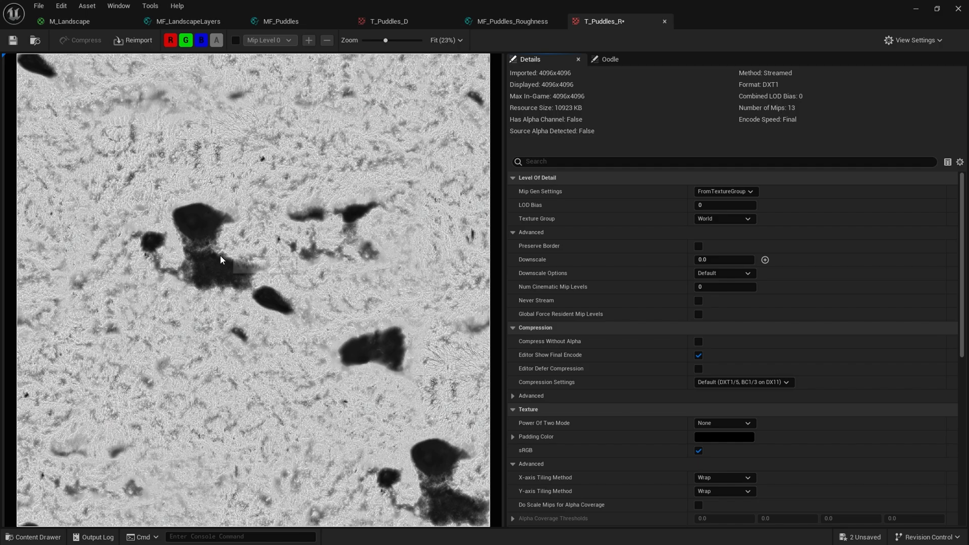
pyautogui.moveTo(272, 301)
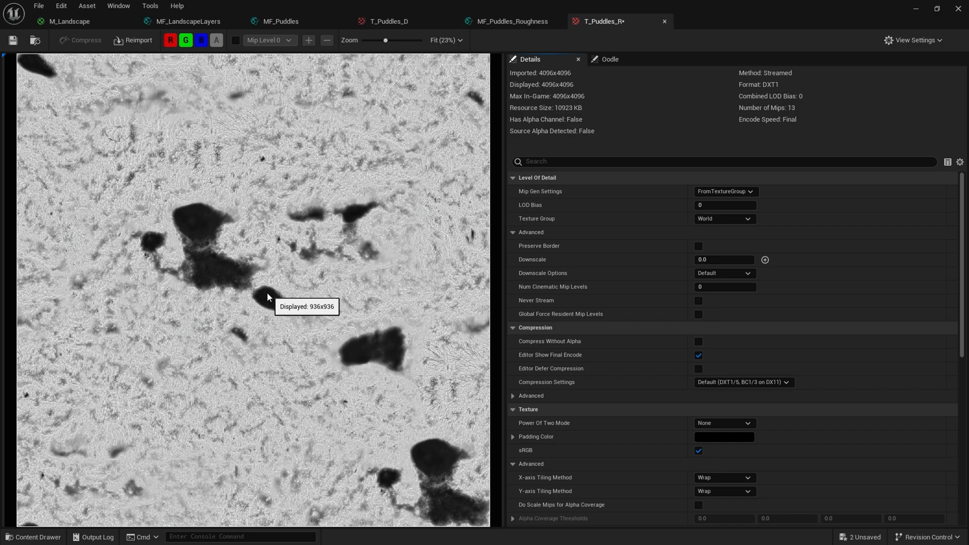
pyautogui.moveTo(211, 273)
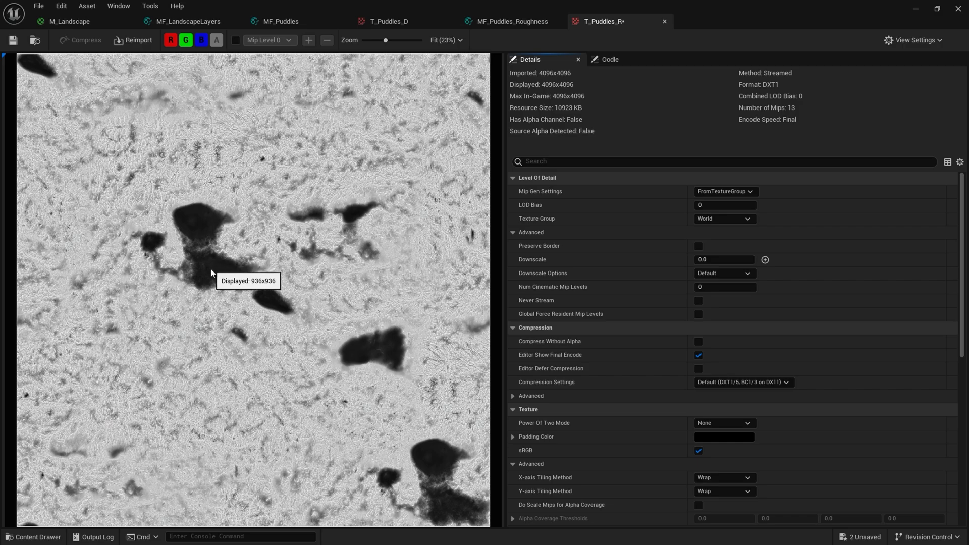
pyautogui.moveTo(197, 224)
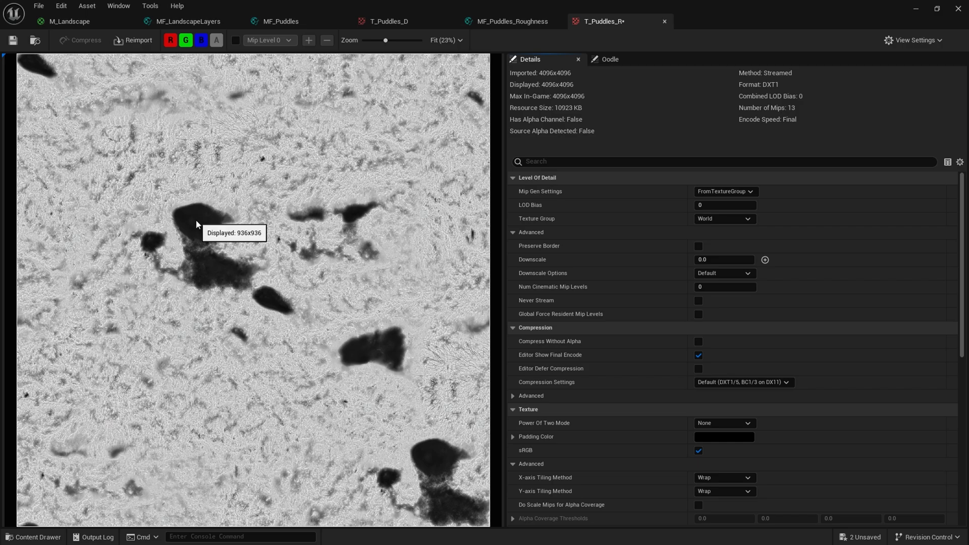
pyautogui.moveTo(221, 352)
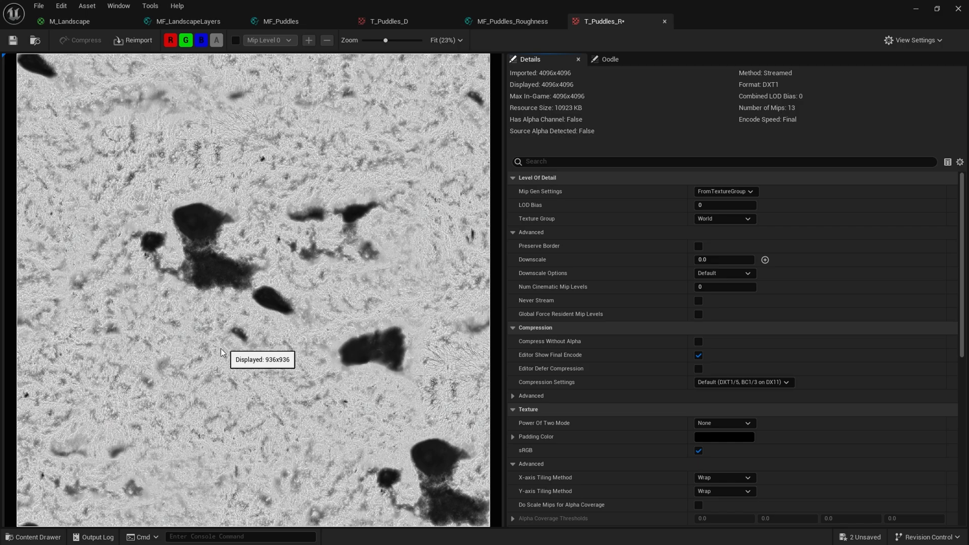
pyautogui.moveTo(189, 379)
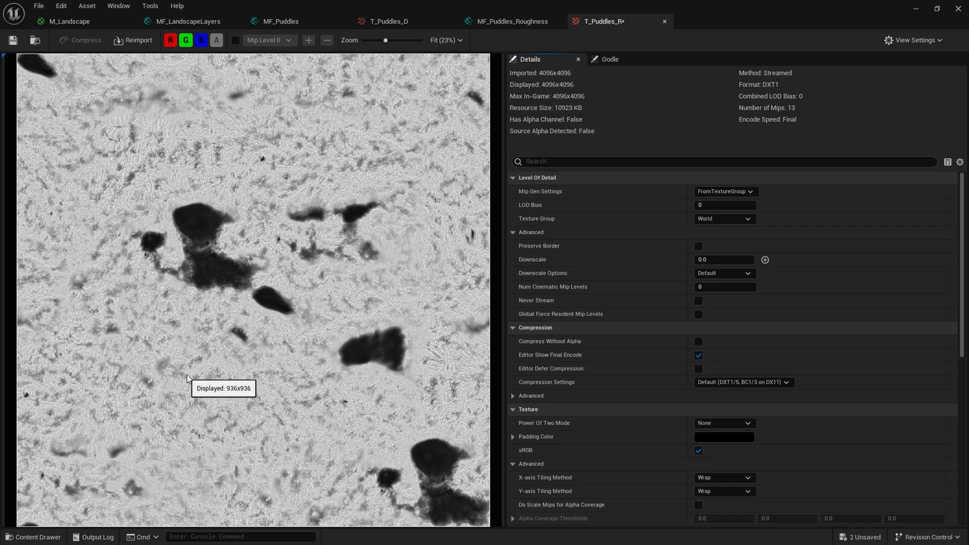
pyautogui.moveTo(822, 59)
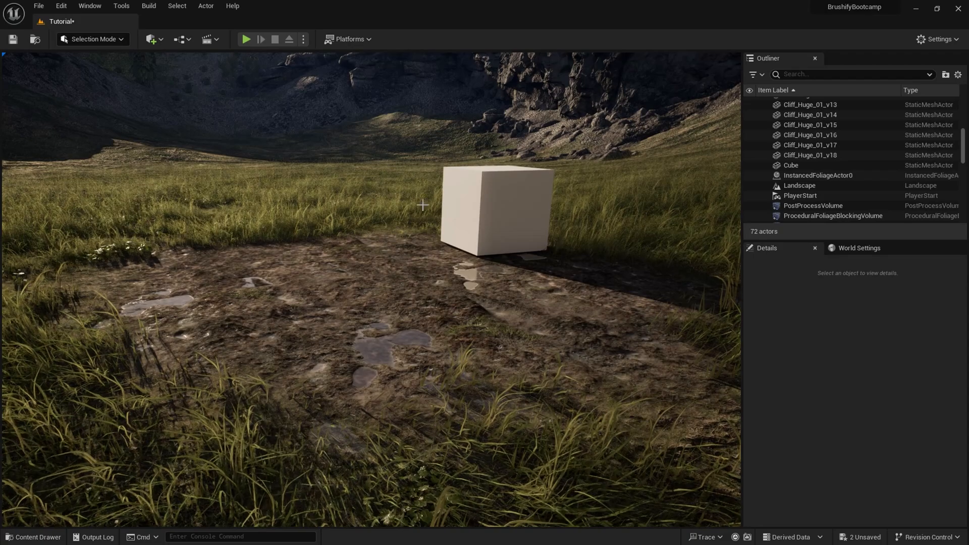
pyautogui.moveTo(189, 137)
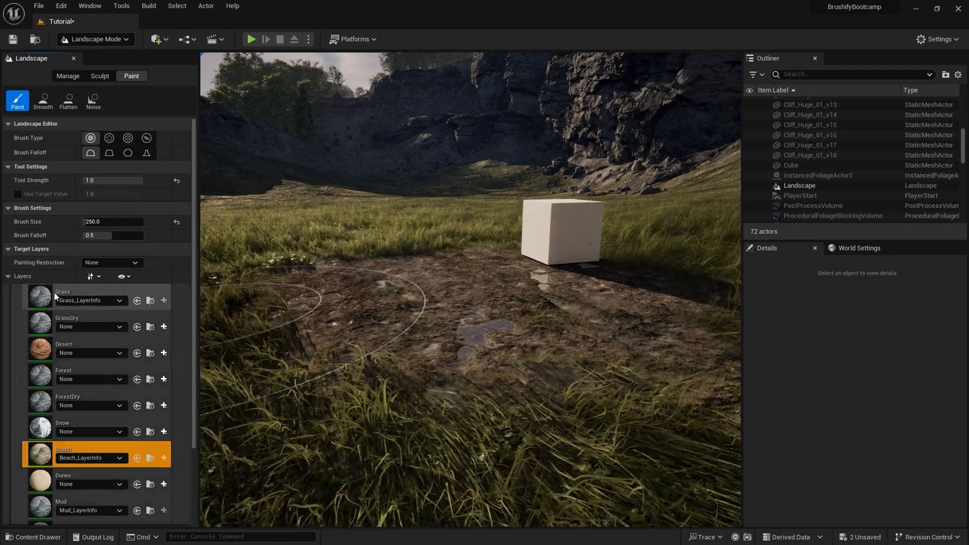
# - Paint beach sand on the ground, then bring up Content Browser 1 from the Window menu
pyautogui.click(62, 292)
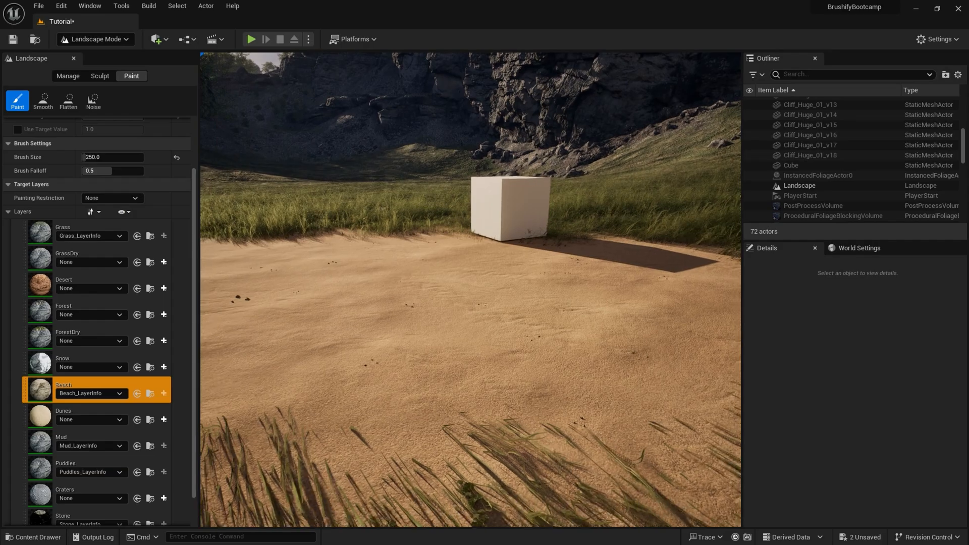
pyautogui.click(90, 6)
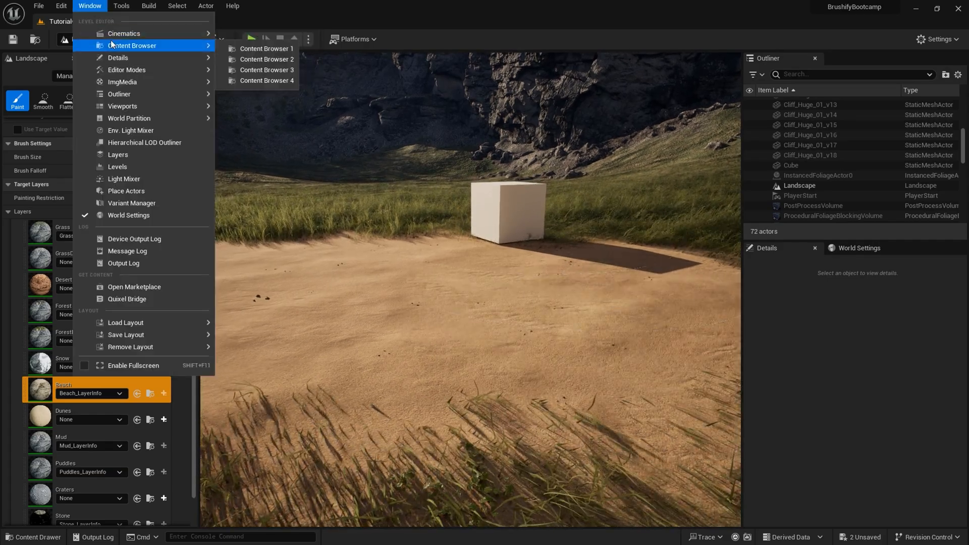
pyautogui.click(265, 48)
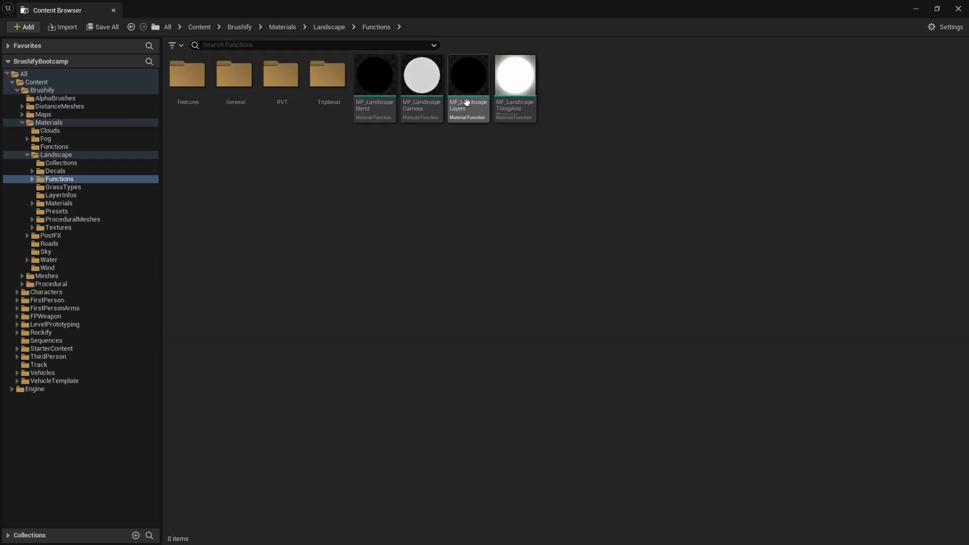
# - Open MF_LandscapeLayers full screen and from it open the MF_Beach material function
pyautogui.doubleClick(467, 74)
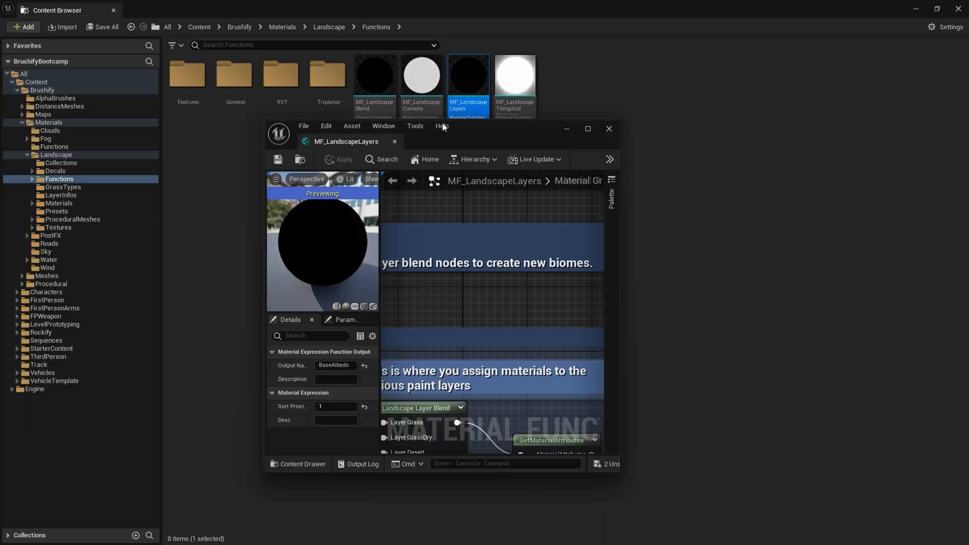
pyautogui.click(585, 129)
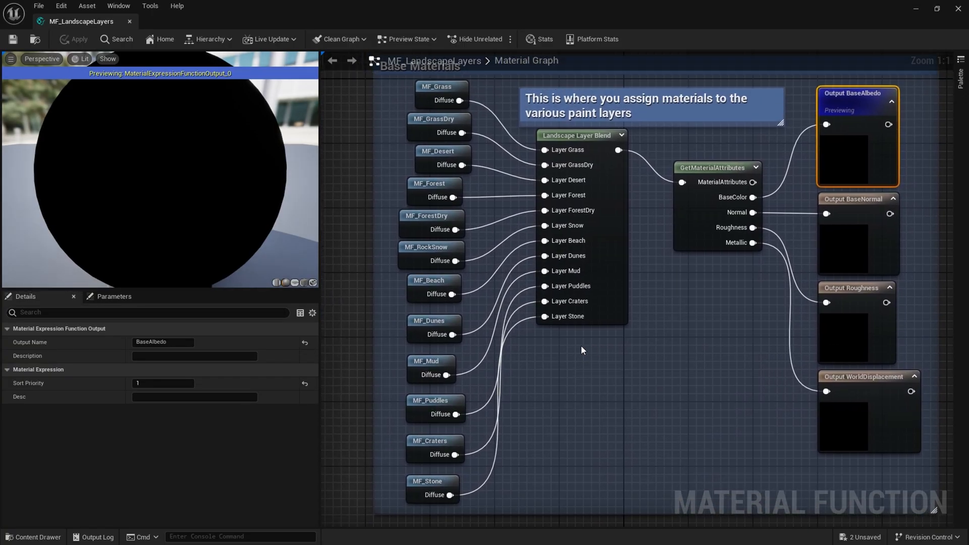
pyautogui.click(426, 324)
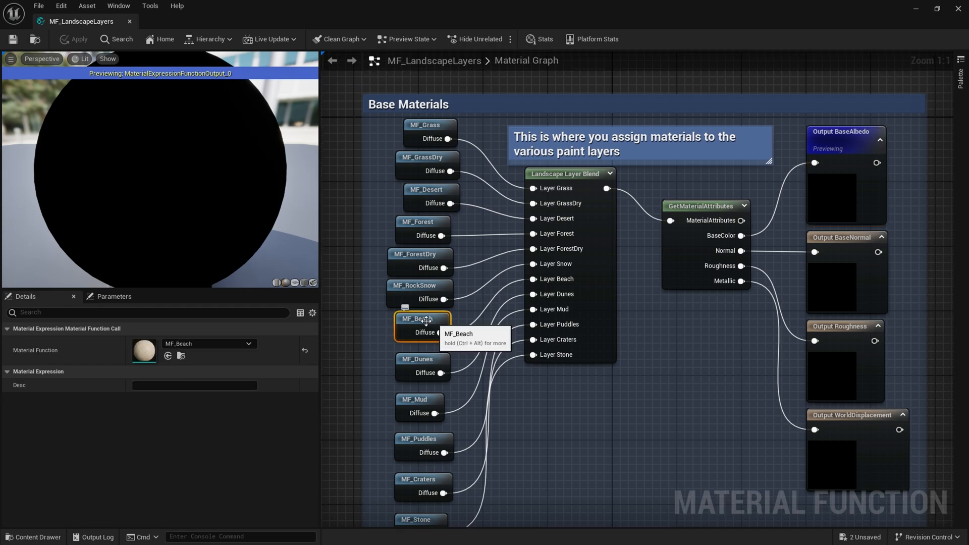
pyautogui.doubleClick(422, 332)
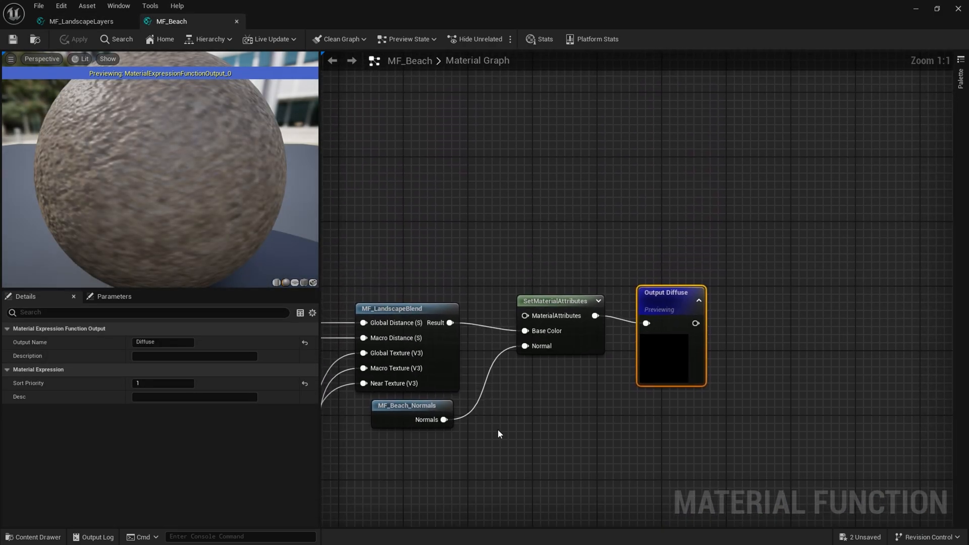
# - Trace MF_Beach's graph: tiling, Beach_Diffuse texture and Beach_Brightness feeding the blend
pyautogui.scroll(-3)
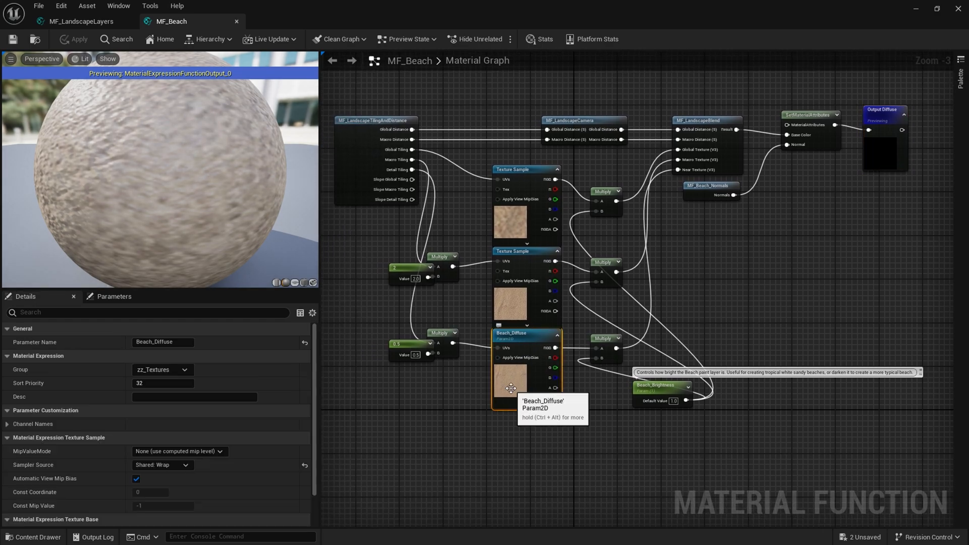
pyautogui.scroll(3)
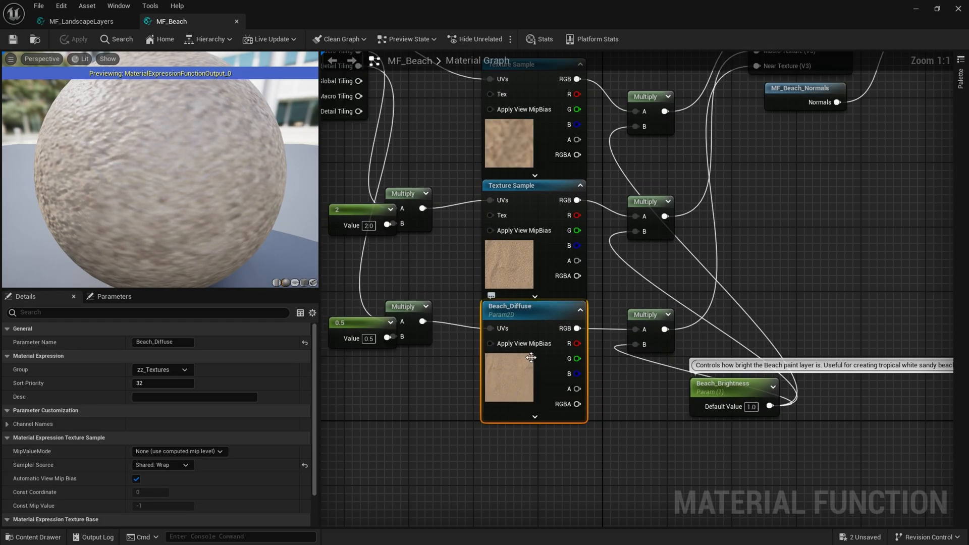
pyautogui.scroll(-3)
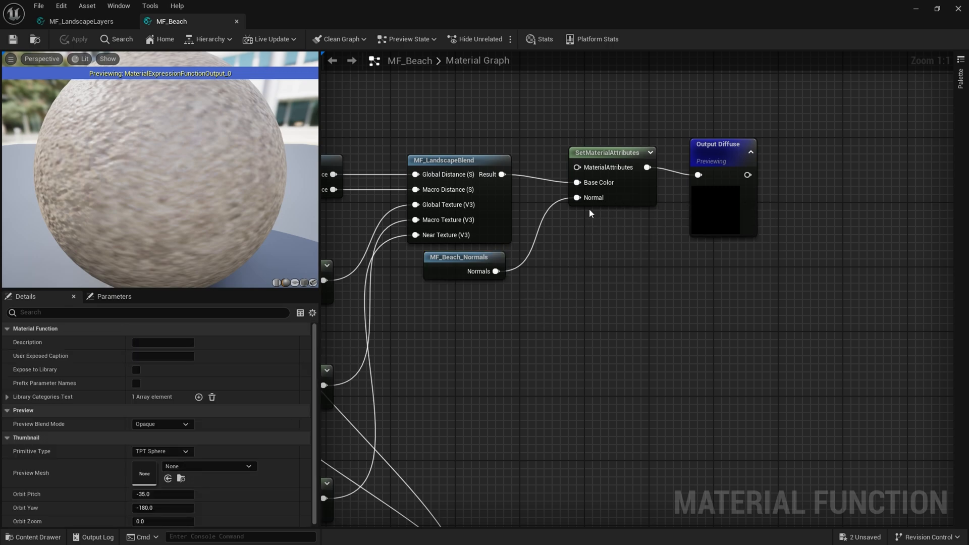
pyautogui.moveTo(629, 199)
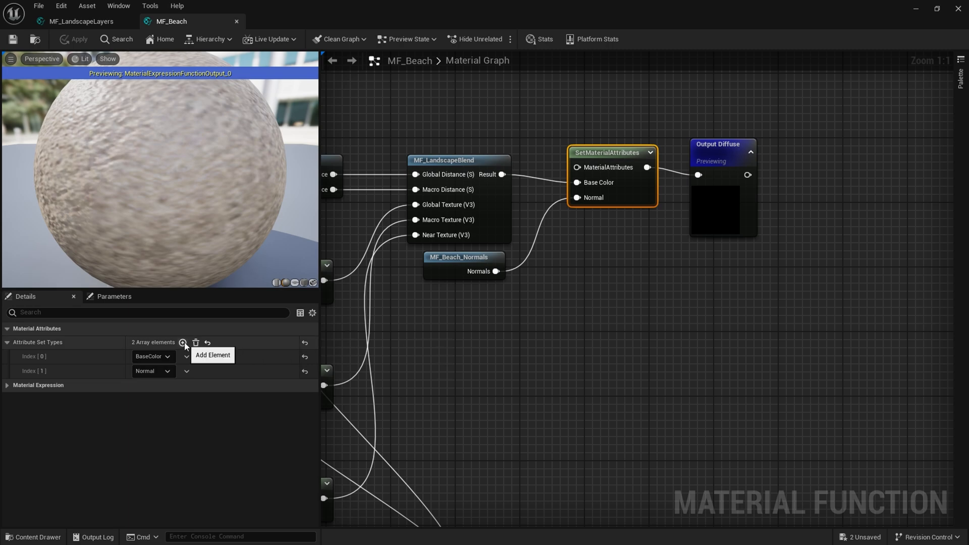
# - Add a Roughness attribute to SetMaterialAttributes and browse to MF_Beach_Normals in the Sand folder
pyautogui.click(183, 342)
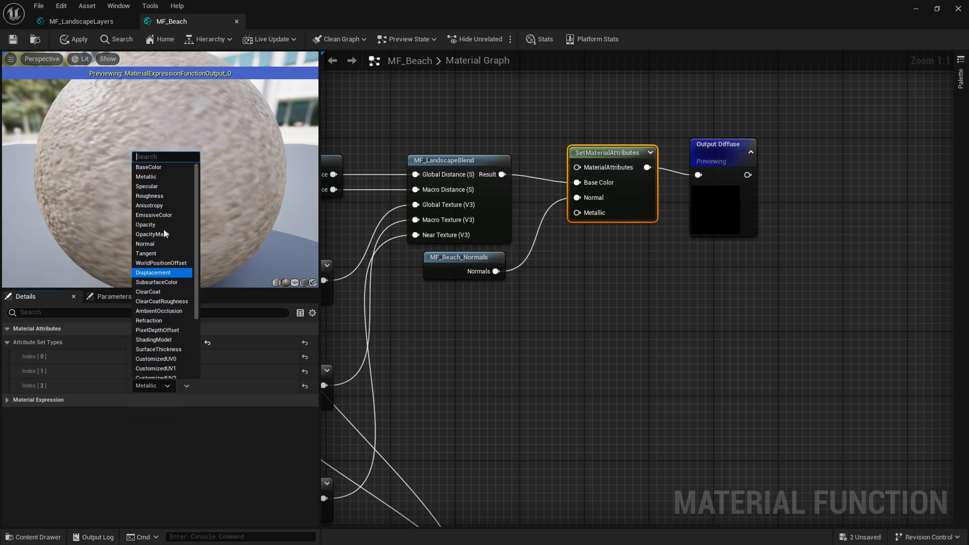
pyautogui.click(150, 194)
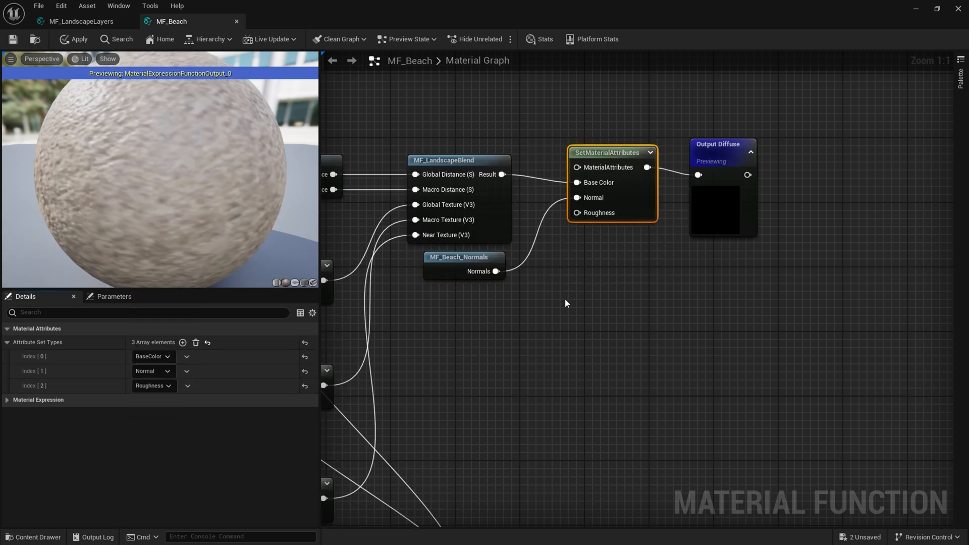
pyautogui.click(457, 258)
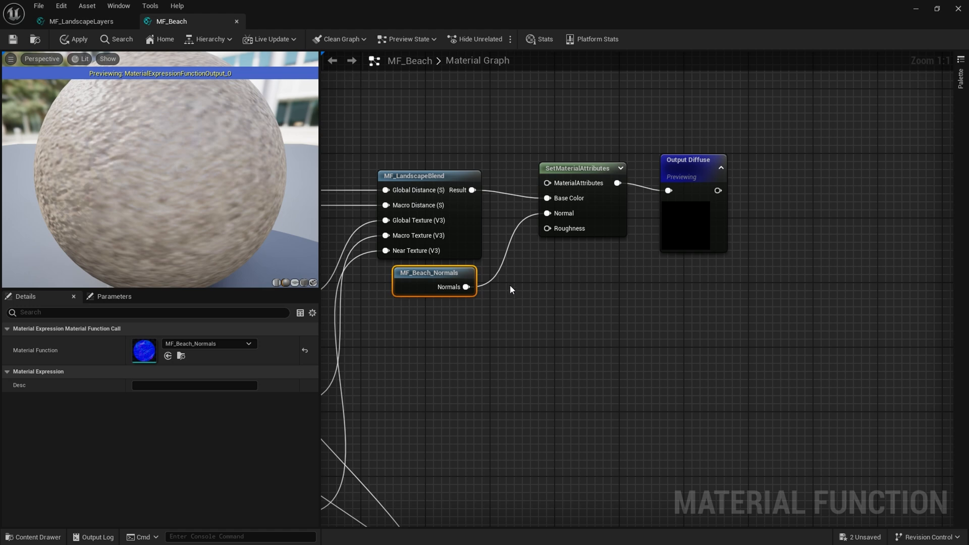
pyautogui.click(116, 39)
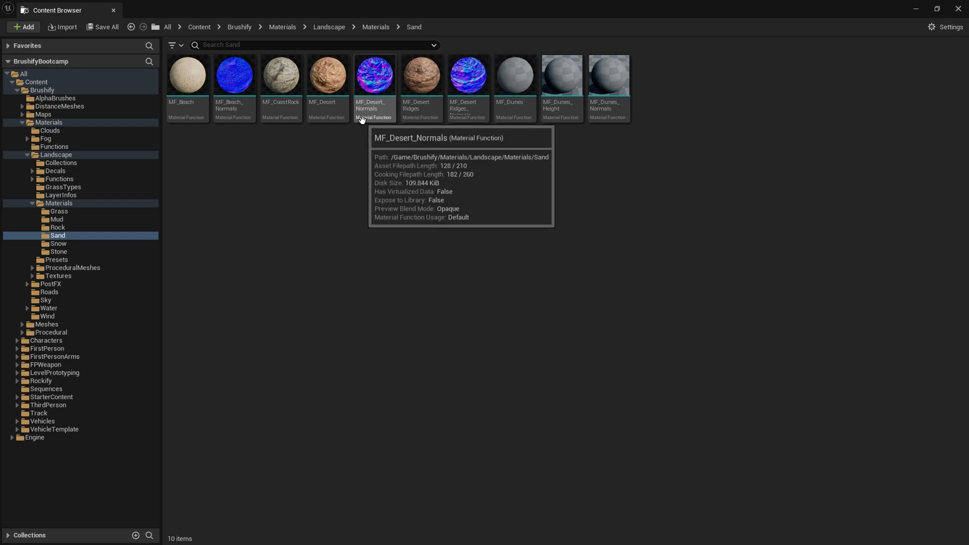
# - Duplicate MF_Puddles_Roughness from the Mud folder as MF_Beach_Roughness in the Sand folder
pyautogui.click(57, 219)
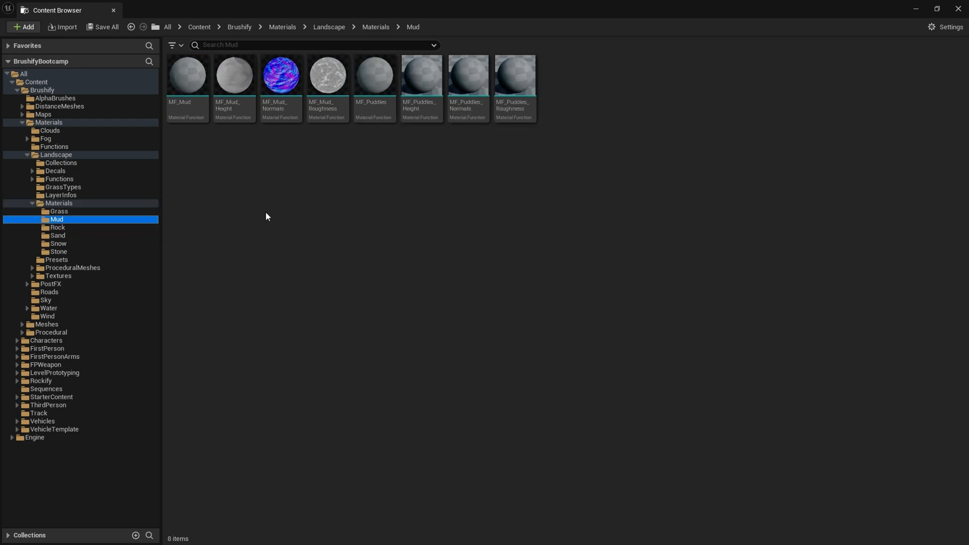
pyautogui.click(514, 75)
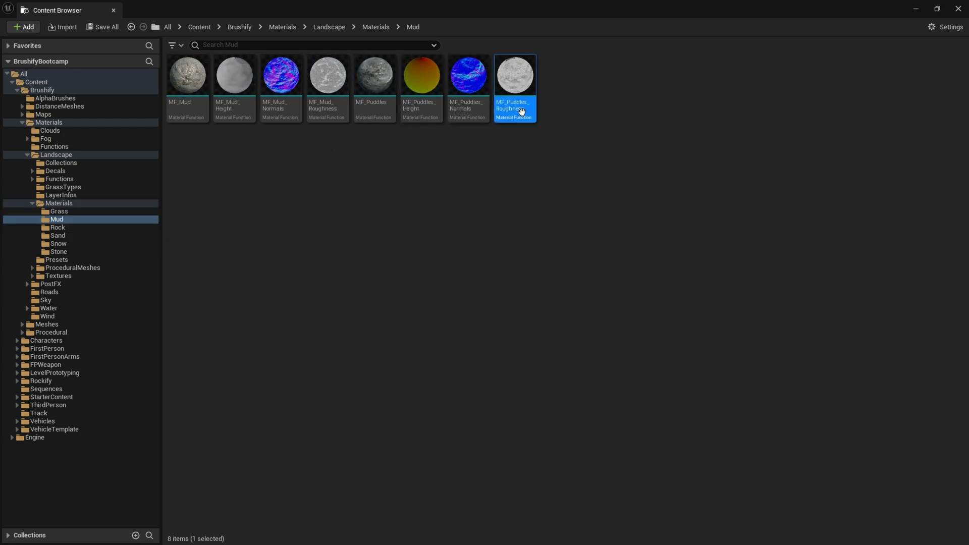
pyautogui.moveTo(514, 111)
pyautogui.write('MF_Beach')
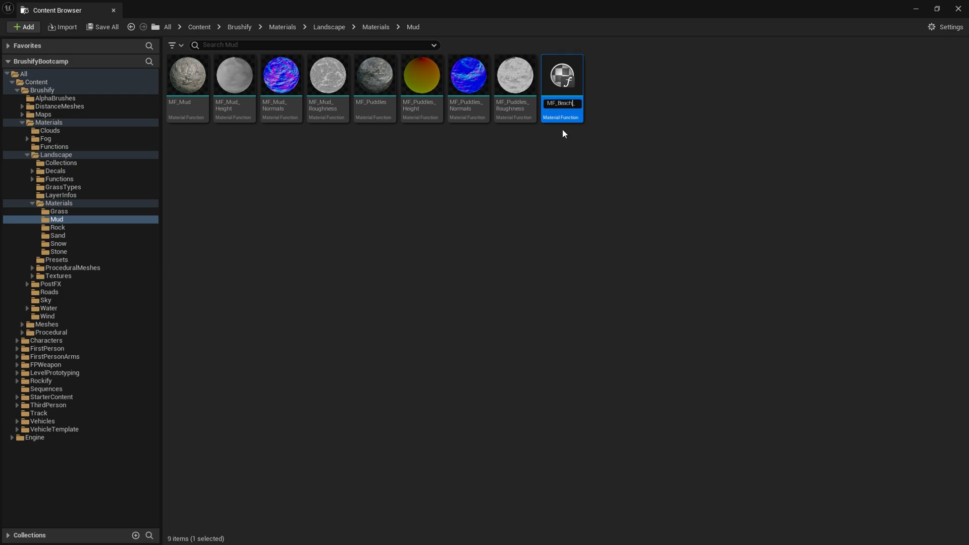
pyautogui.write('Roughness1')
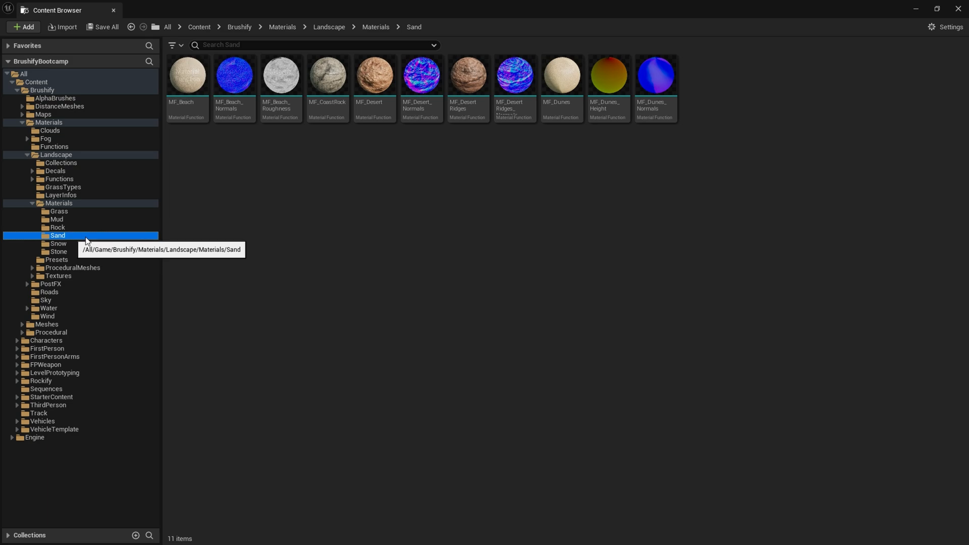
pyautogui.click(187, 76)
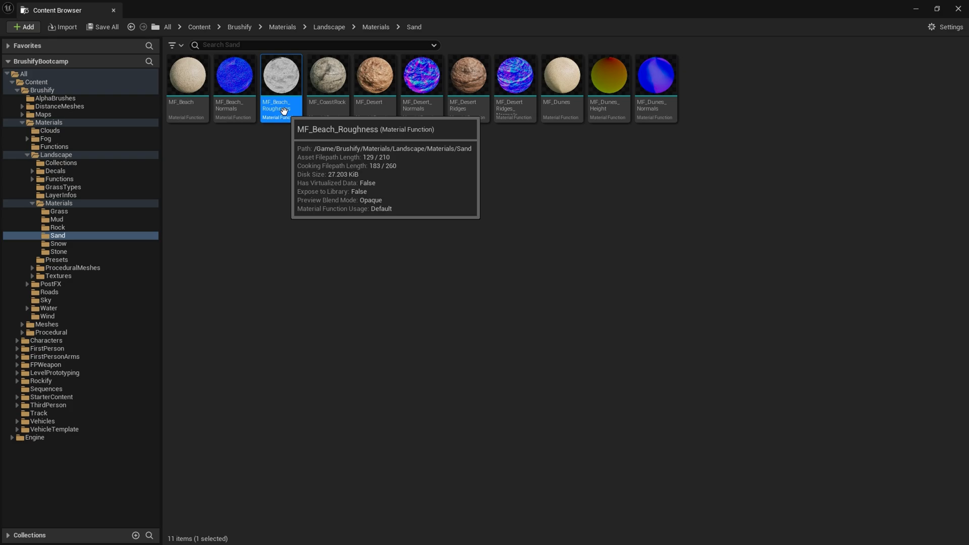
# - Open MF_Beach_Roughness, inspect its T_Puddles_R texture, and return to the MF_Beach graph
pyautogui.doubleClick(280, 74)
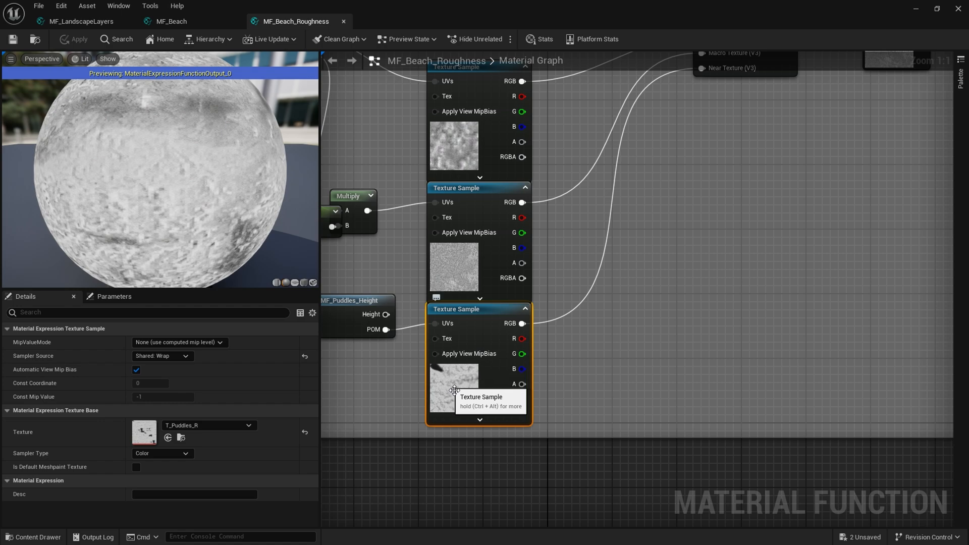
pyautogui.moveTo(463, 388)
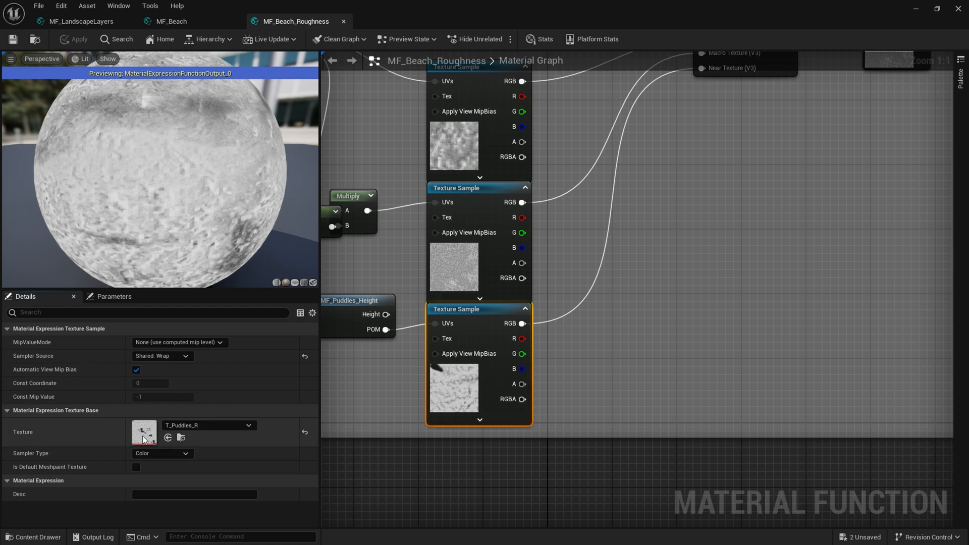
pyautogui.doubleClick(144, 433)
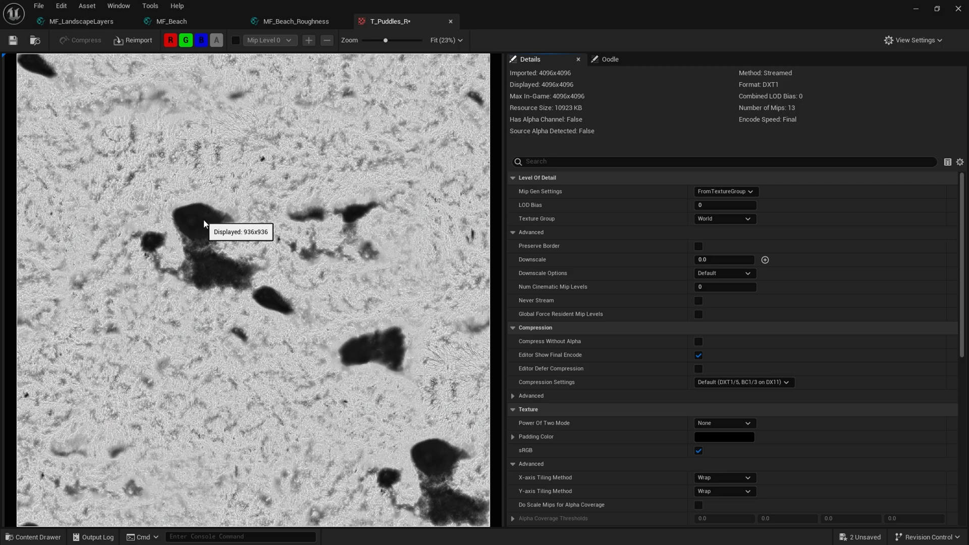
pyautogui.click(297, 21)
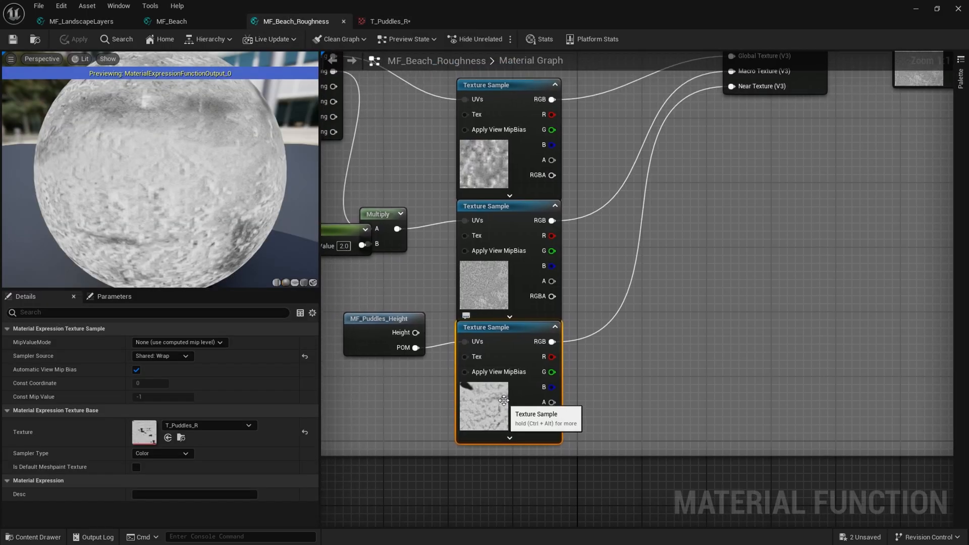
pyautogui.scroll(-3)
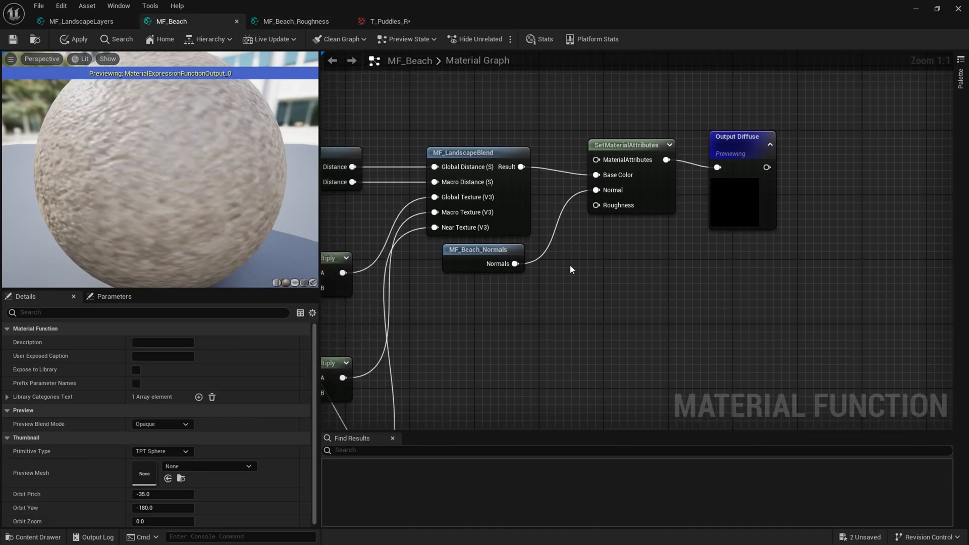
pyautogui.moveTo(503, 287)
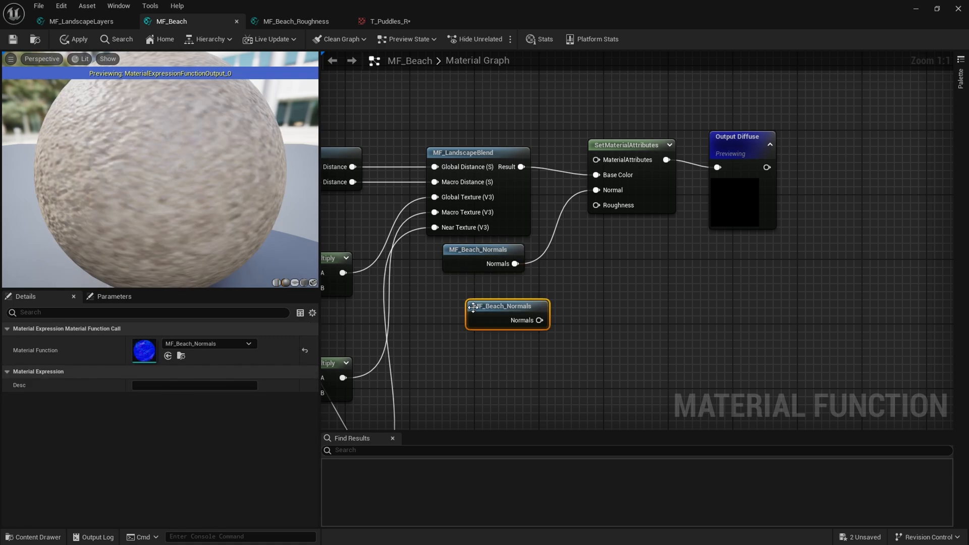
# - Switch the copied node's Material Function to MF_Beach_Roughness, found by searching 'rou'
pyautogui.click(248, 343)
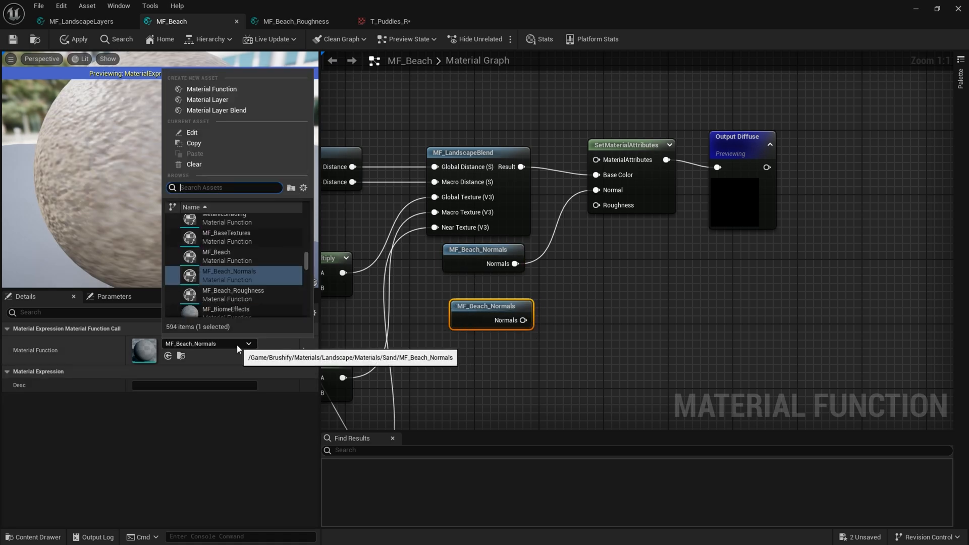
pyautogui.write('roughness')
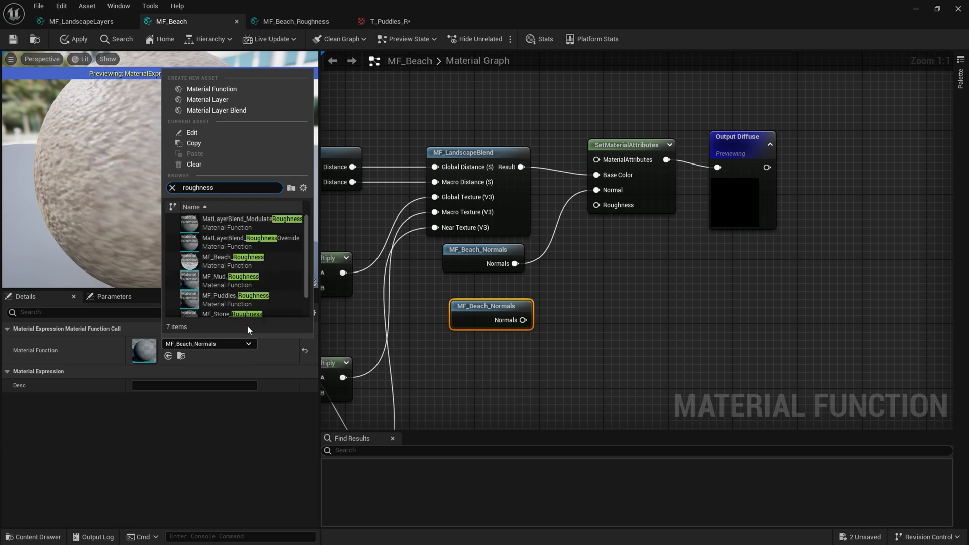
pyautogui.moveTo(234, 260)
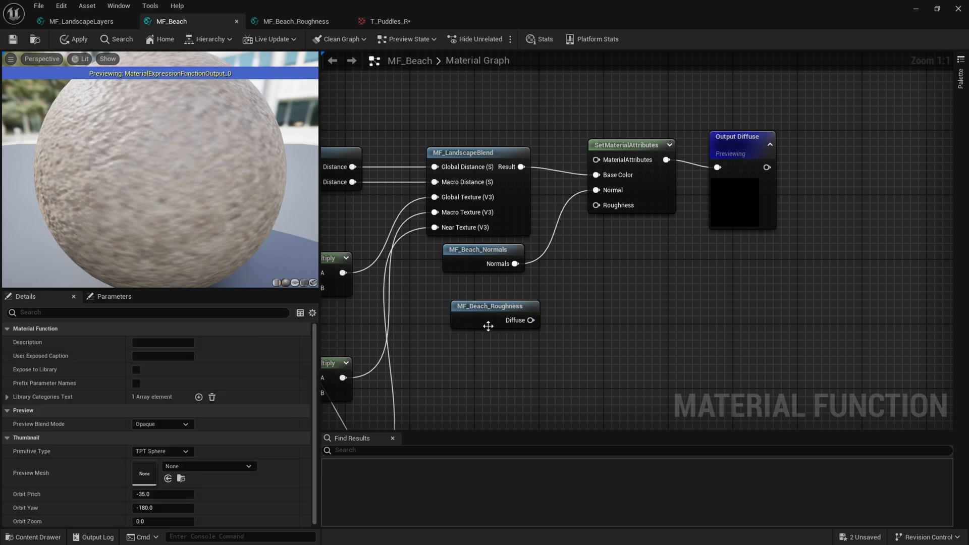
pyautogui.click(489, 296)
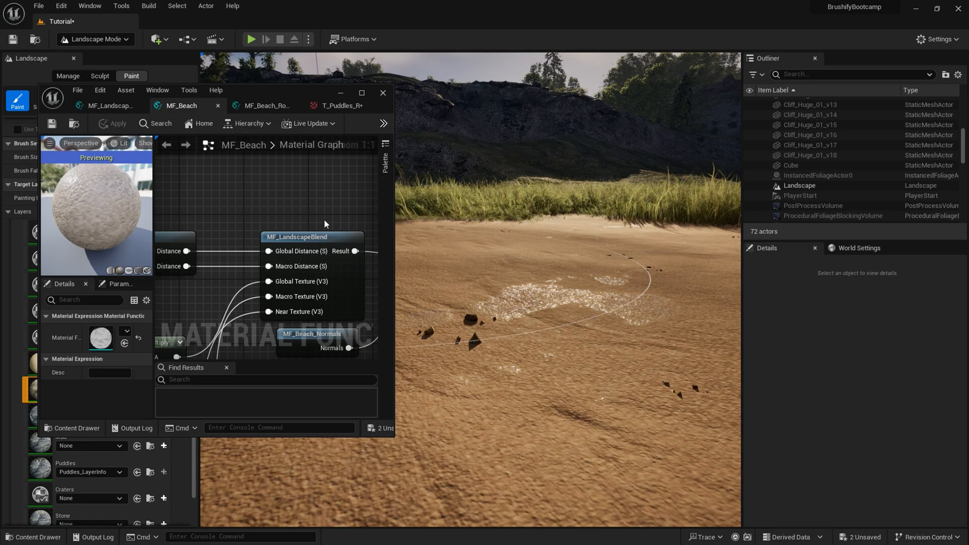
# - Wire the MF_Beach_Roughness output into the SetMaterialAttributes Roughness pin and apply
pyautogui.rightClick(321, 206)
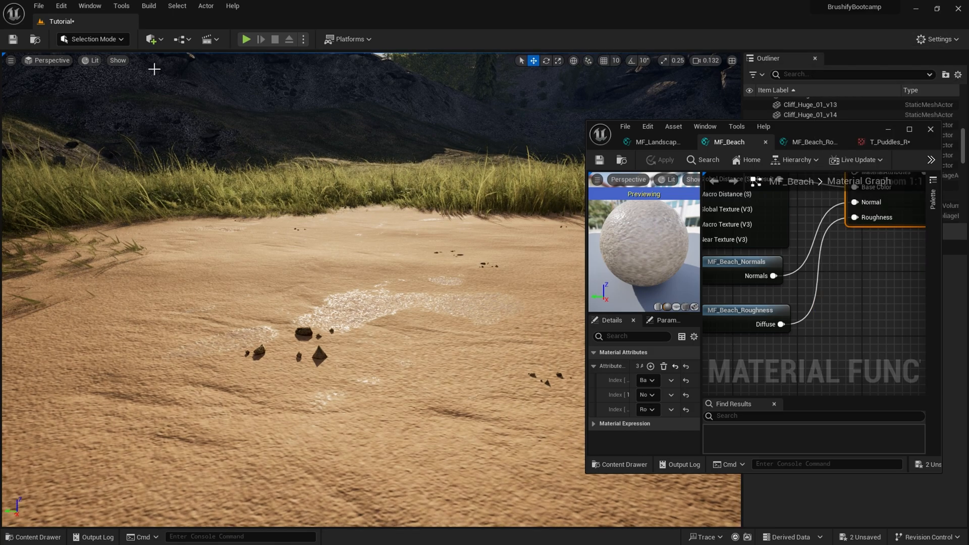
# - Switch the level viewport from Lit to Buffer Visualization > Roughness
pyautogui.click(91, 59)
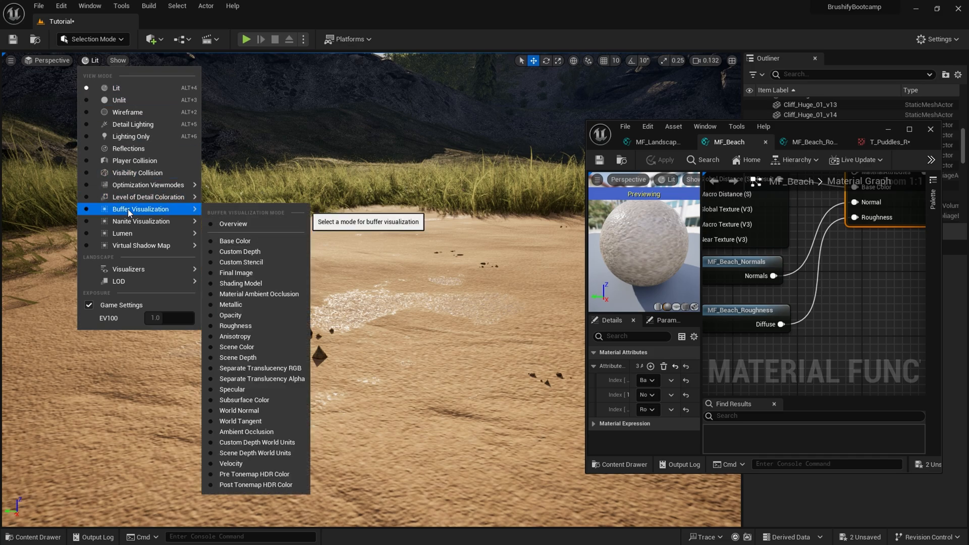
pyautogui.click(241, 327)
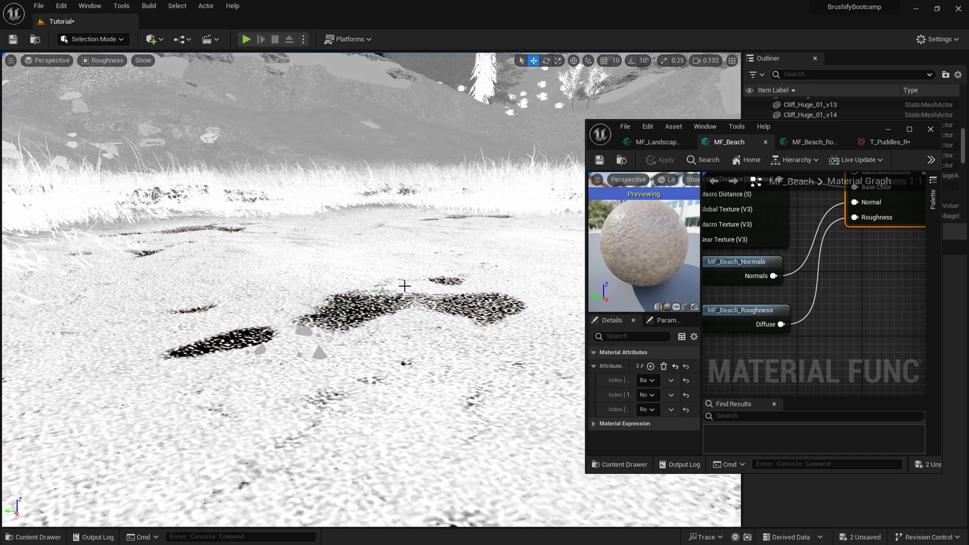